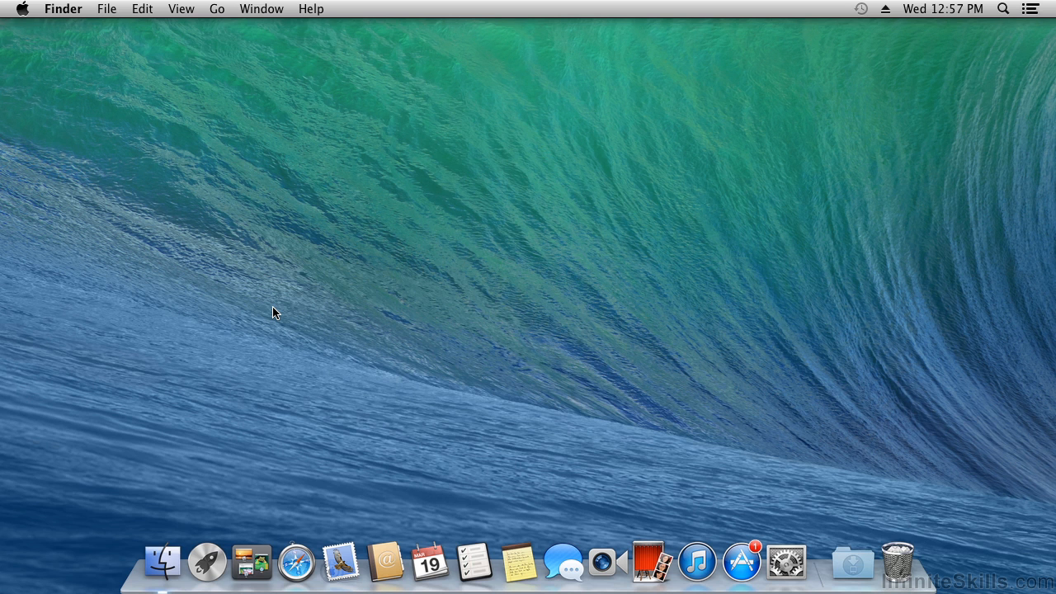
mouse_move(298, 340)
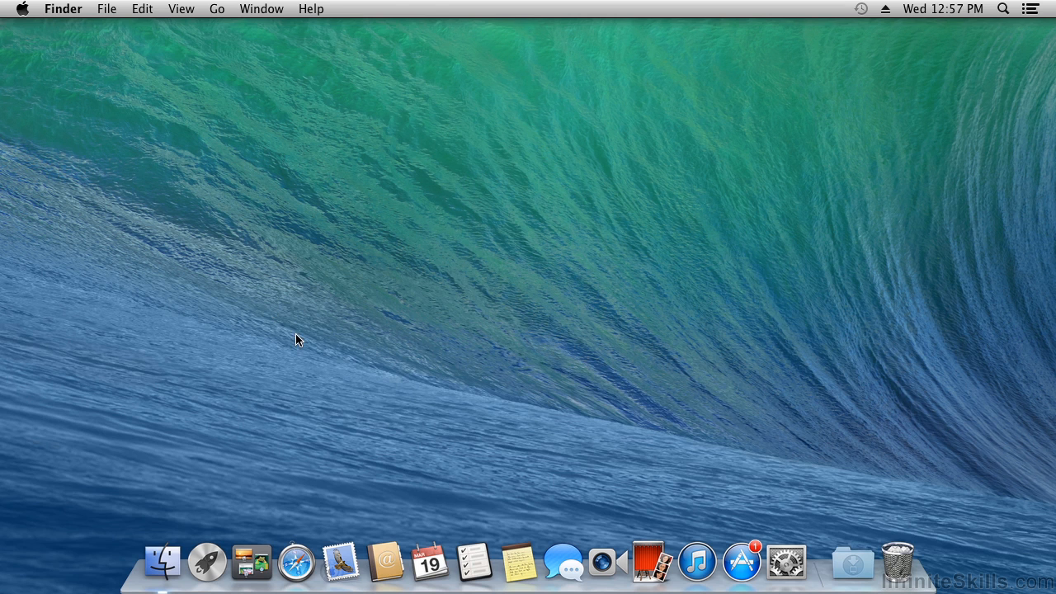
mouse_move(296, 561)
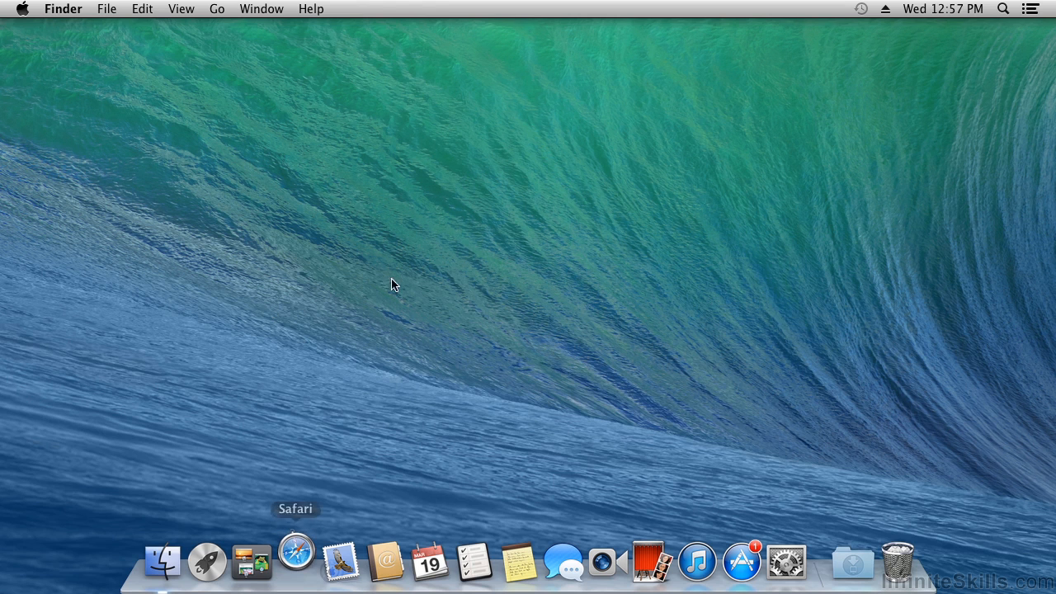
Launch Safari, visit java.com, and follow the JDK FAQ's 'JDK downloads' link to Oracle's Java SE page.
left_click(295, 561)
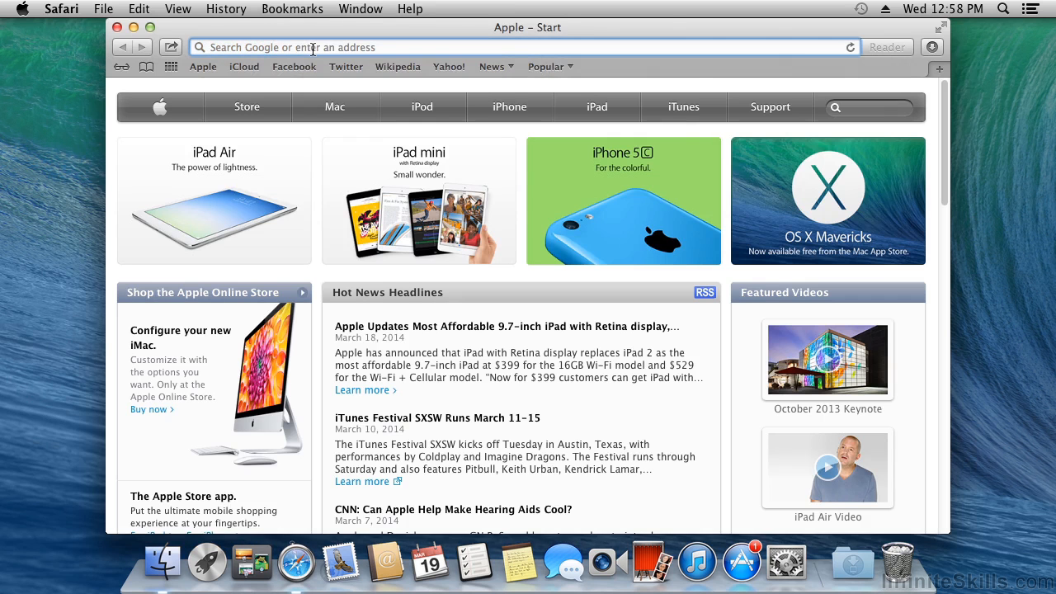
type("www.java.com/en/")
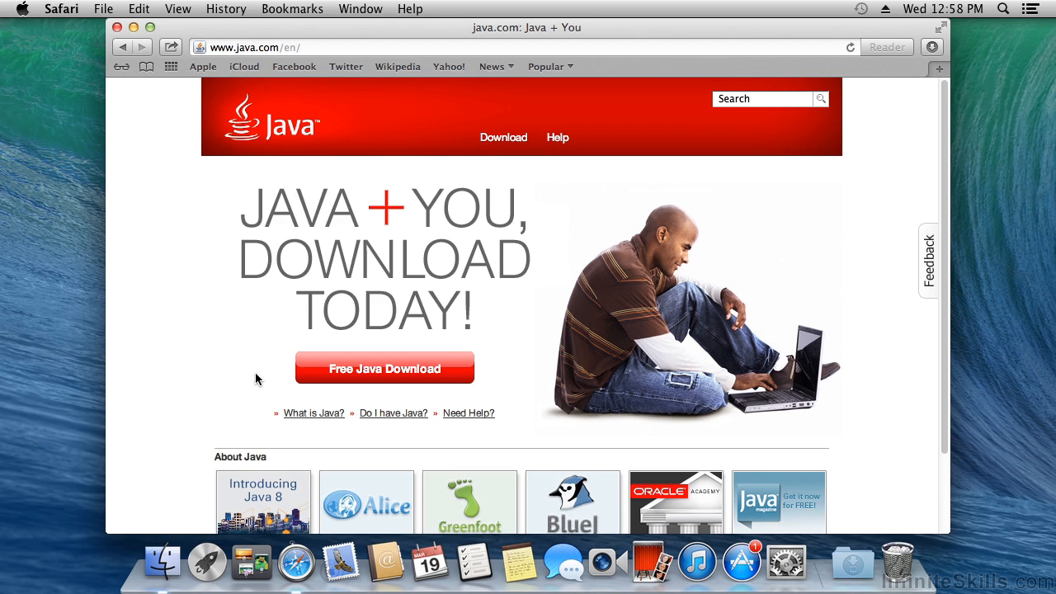
scroll("down", 3)
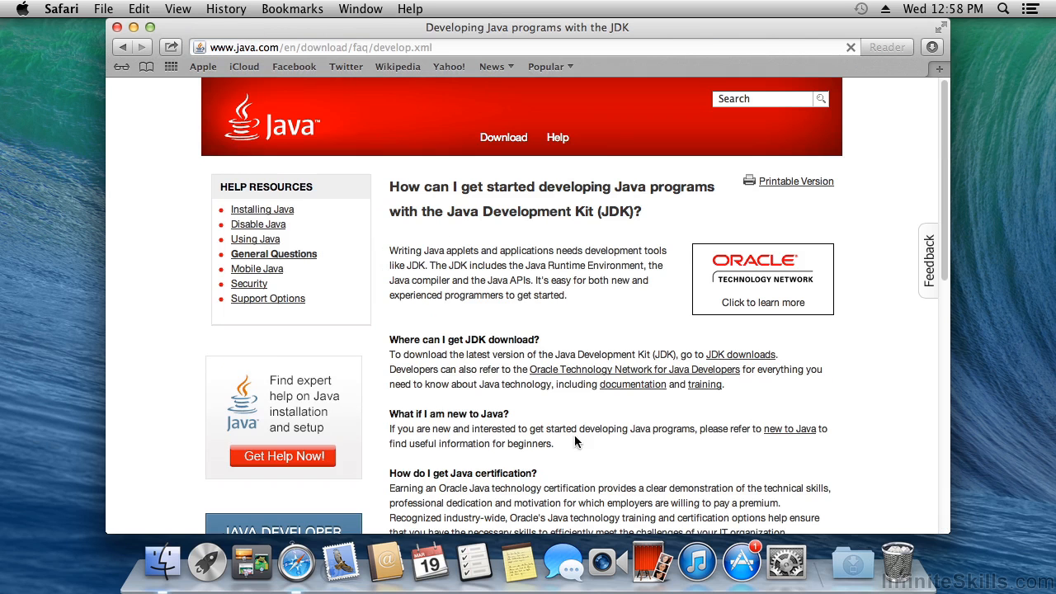
mouse_move(739, 371)
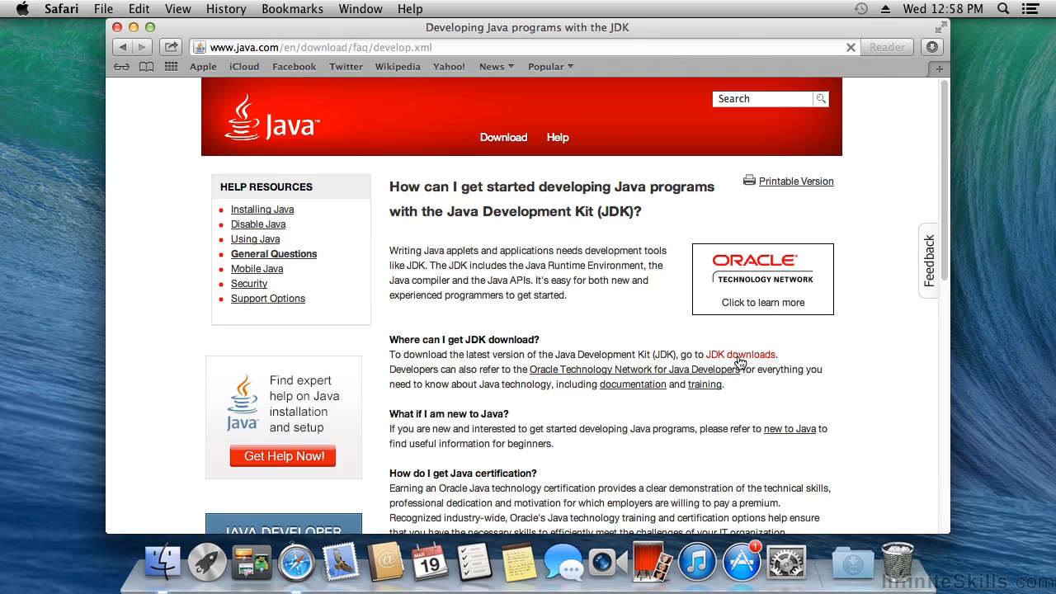
left_click(741, 354)
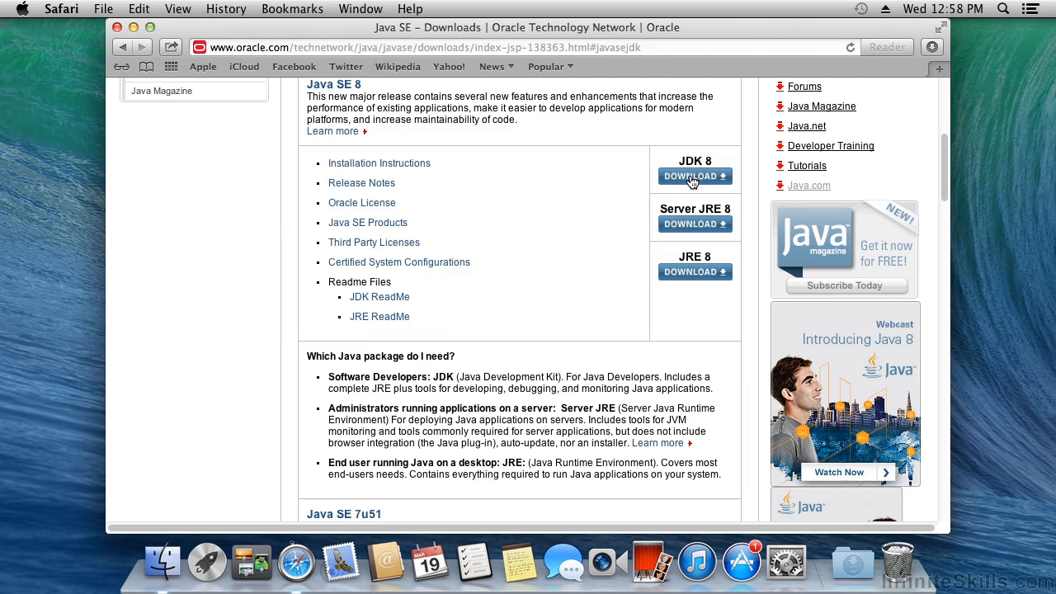
Open the JDK 8 download page, accept the Oracle license, and scroll to the Mac OS X x64 installer.
left_click(695, 176)
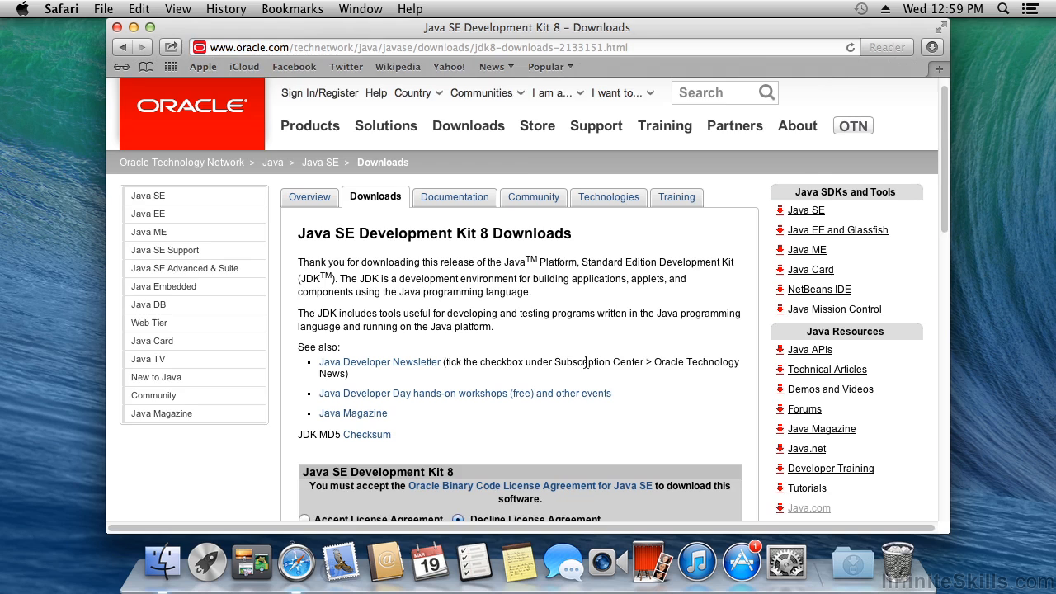
scroll("down", 3)
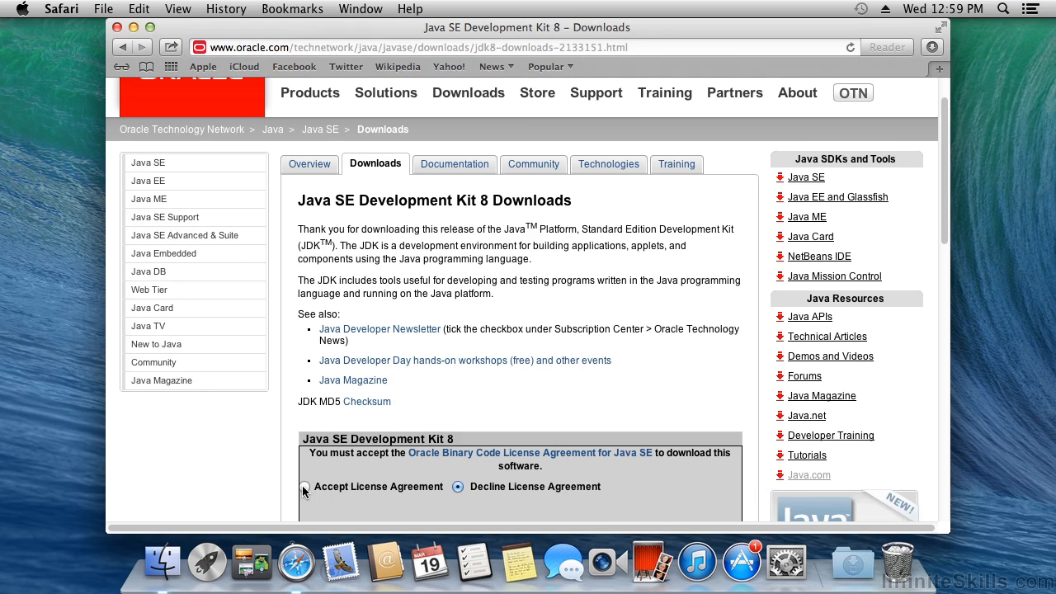
left_click(306, 487)
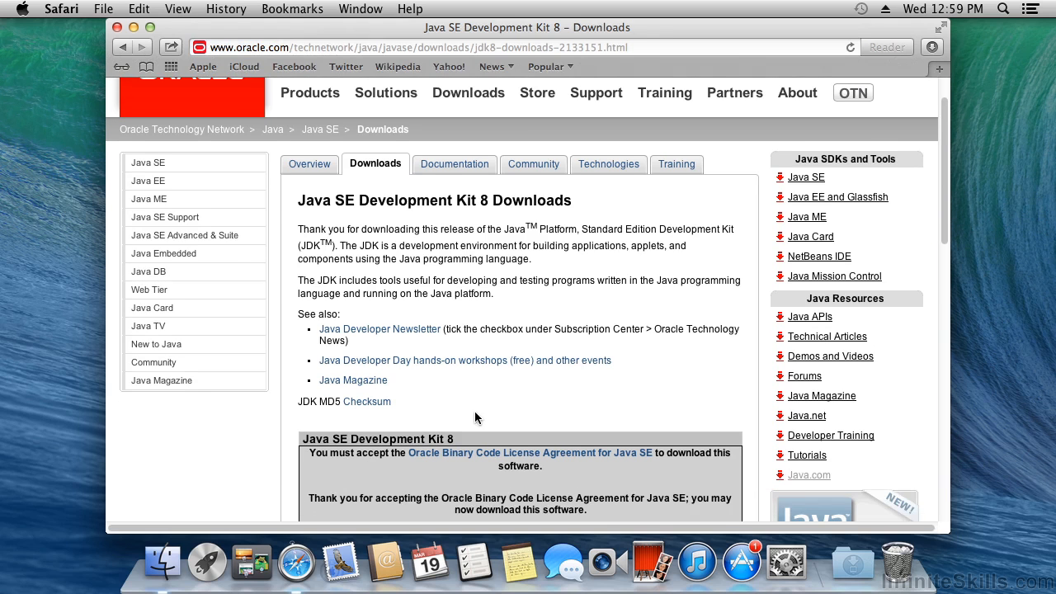
scroll("down", 3)
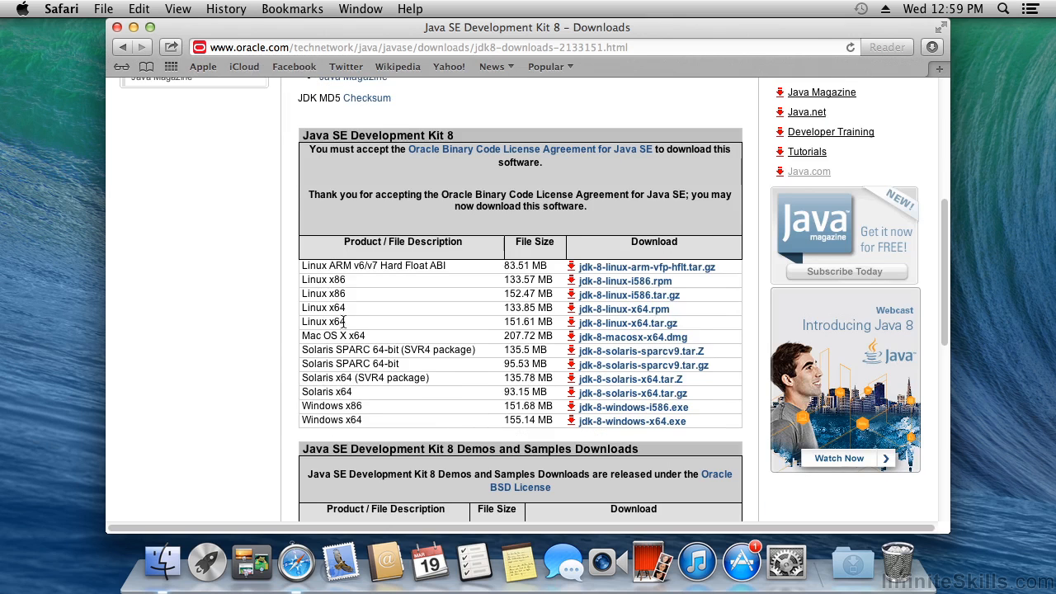
mouse_move(374, 375)
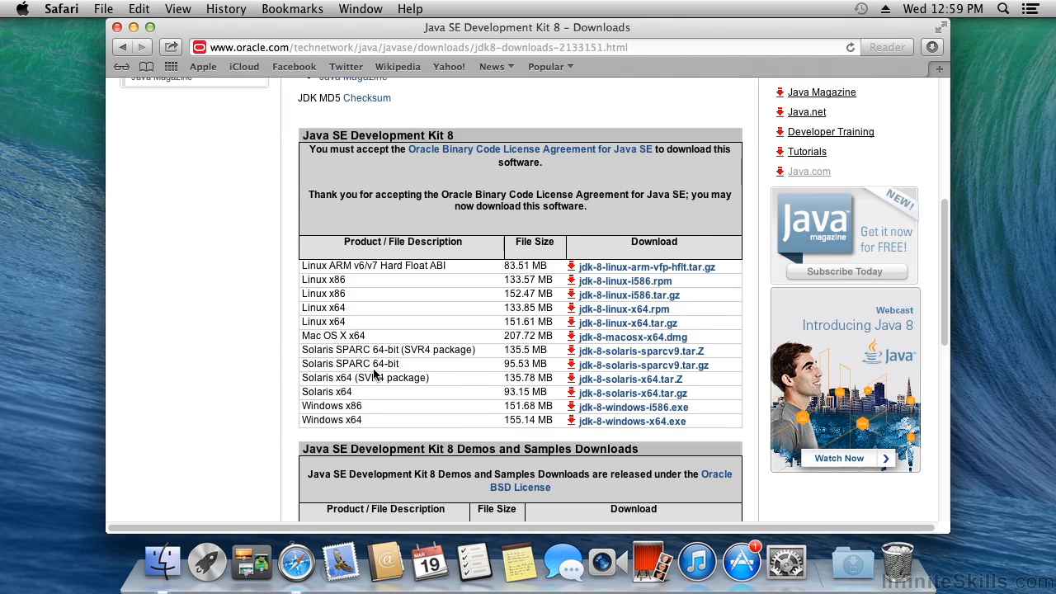
mouse_move(307, 336)
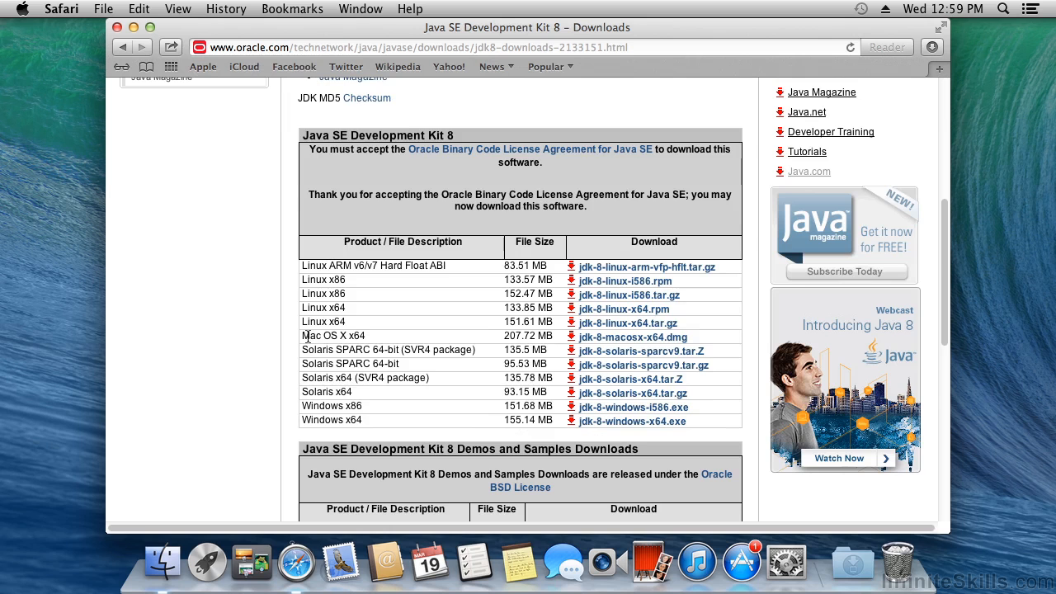
mouse_move(380, 340)
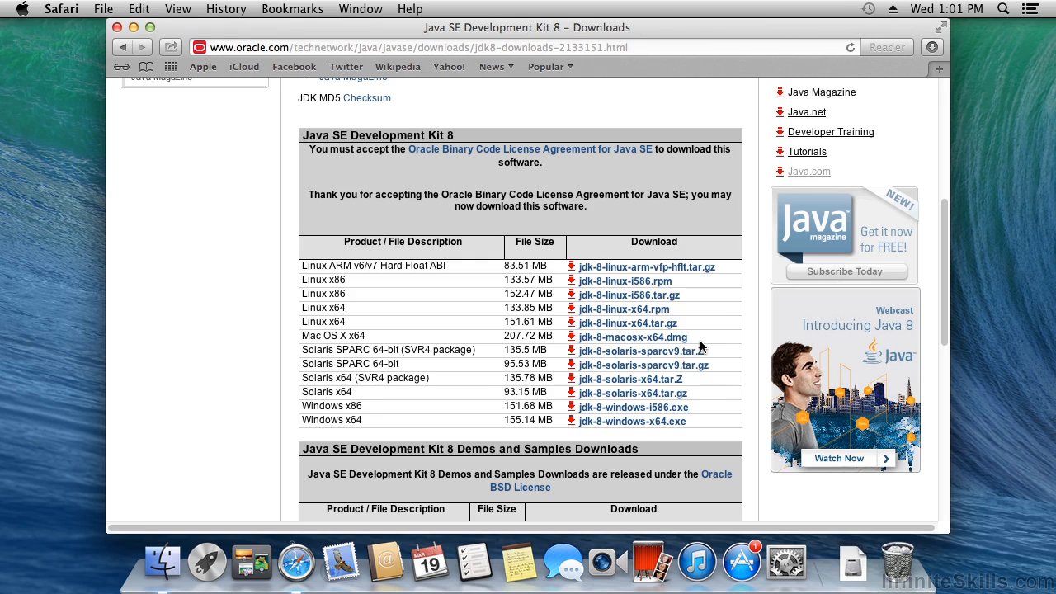
mouse_move(673, 351)
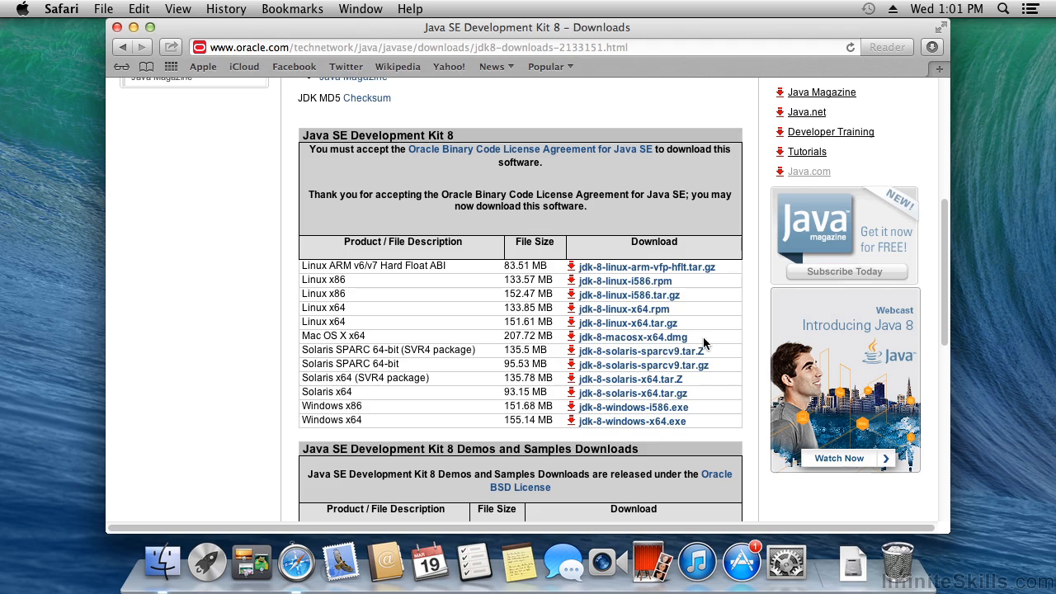
mouse_move(836, 539)
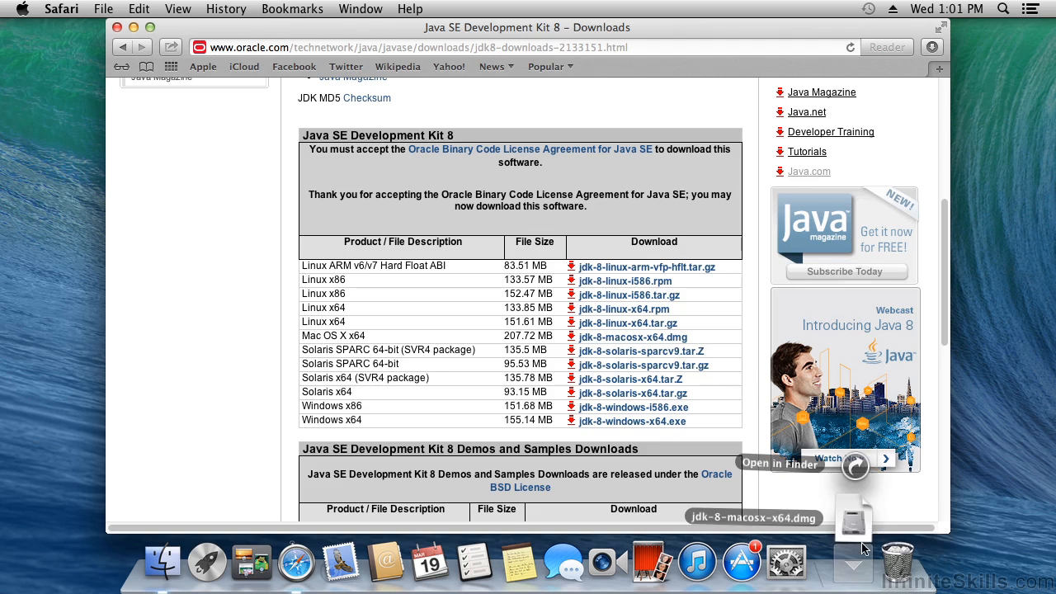
mouse_move(856, 466)
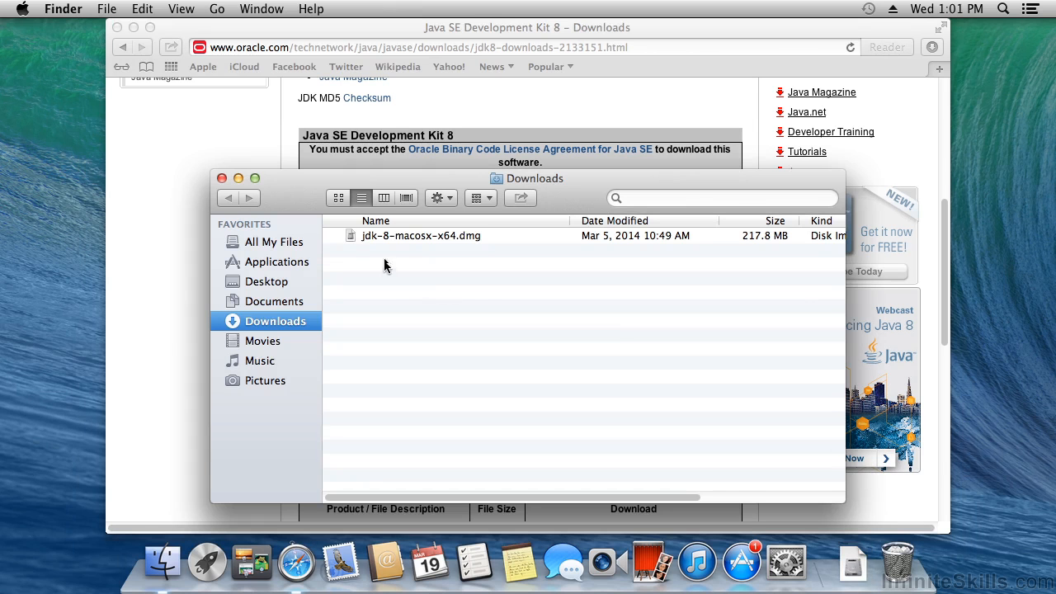
mouse_move(403, 243)
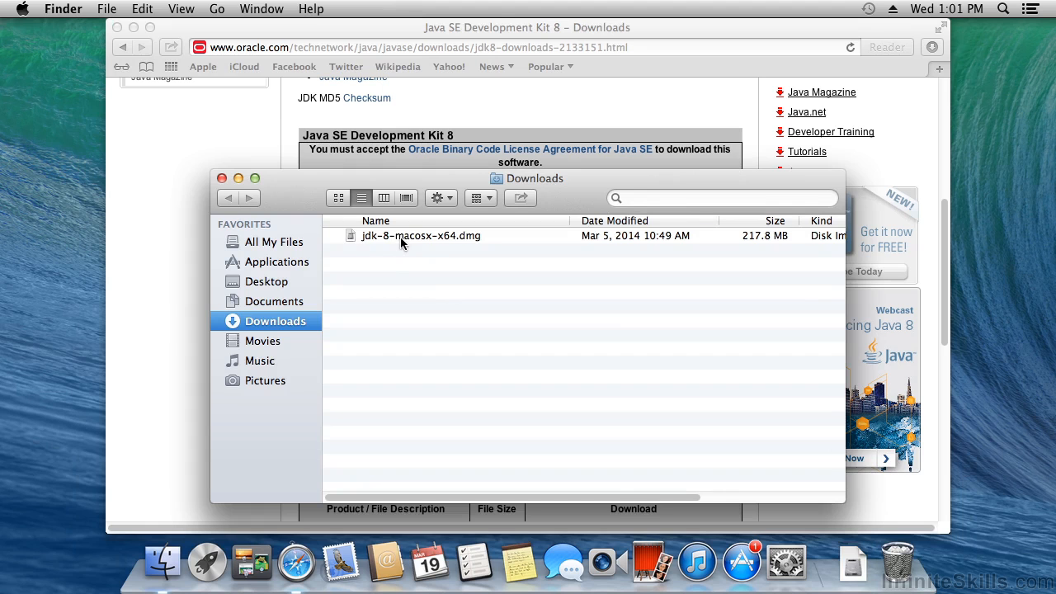
Mount jdk-8-macosx-x64.dmg from Downloads and select the JDK 8.pkg installer.
double_click(420, 236)
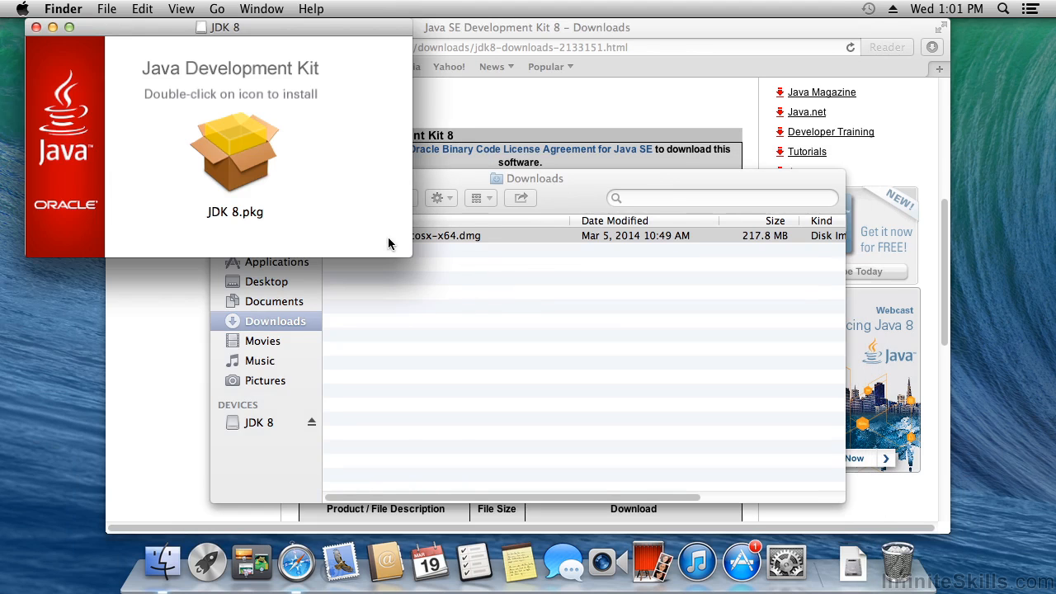
mouse_move(235, 149)
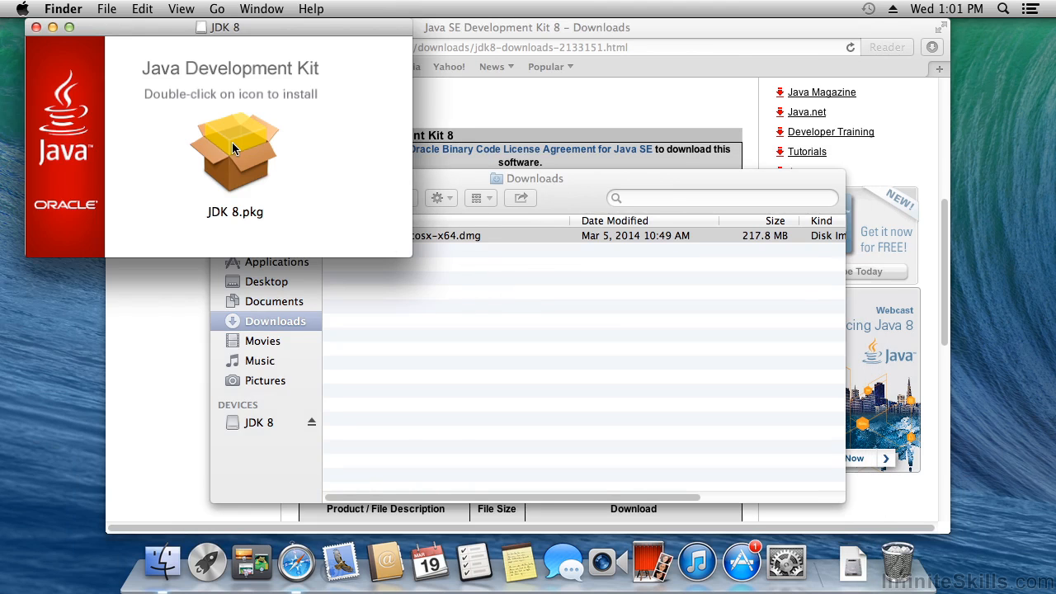
left_click(235, 151)
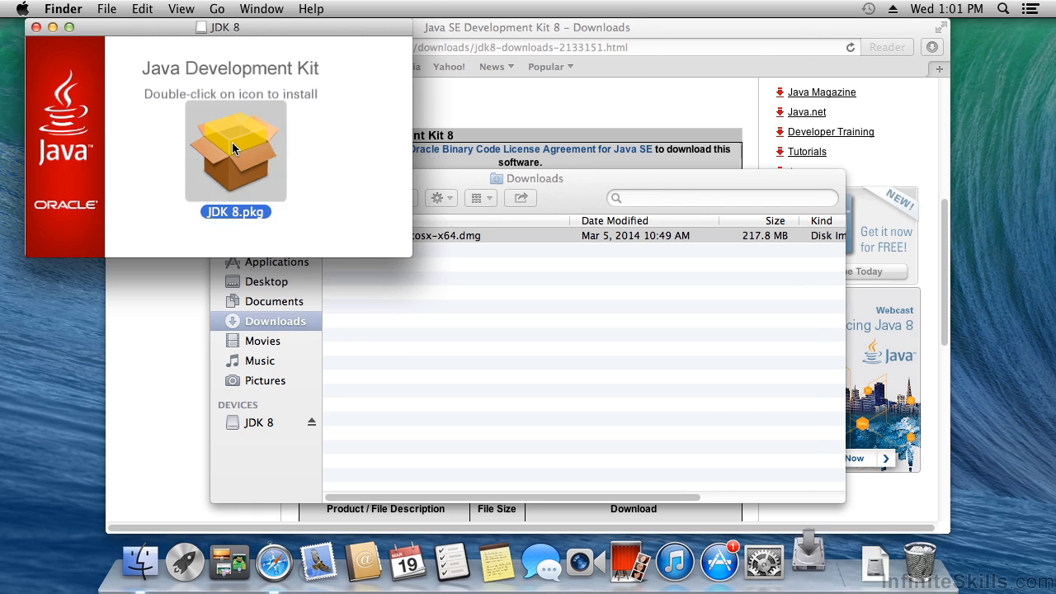
Run JDK 8.pkg as a standard install, authorise it with the password, and close Installer.
double_click(235, 148)
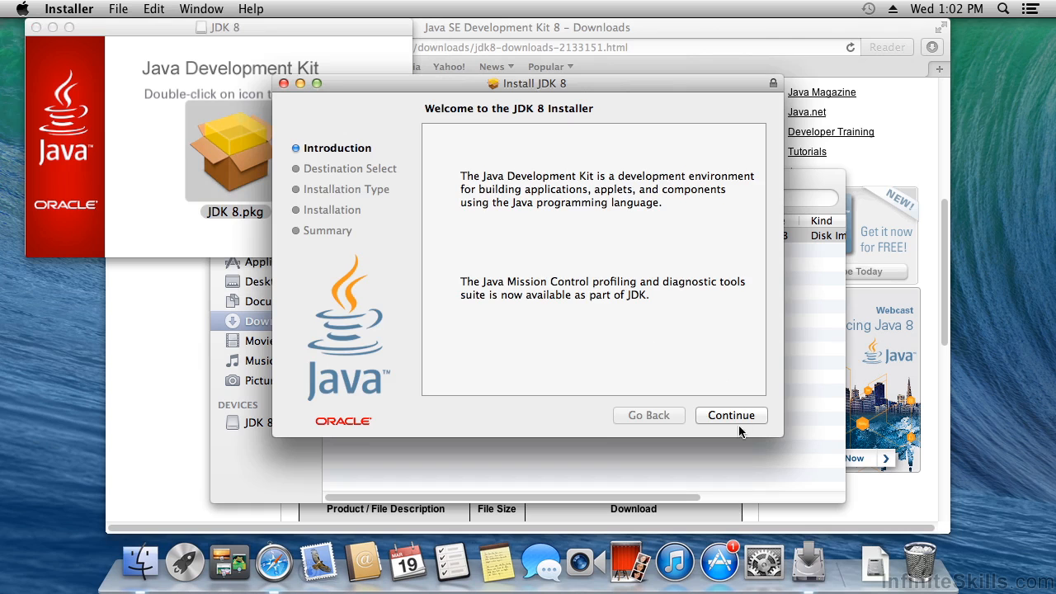
left_click(731, 415)
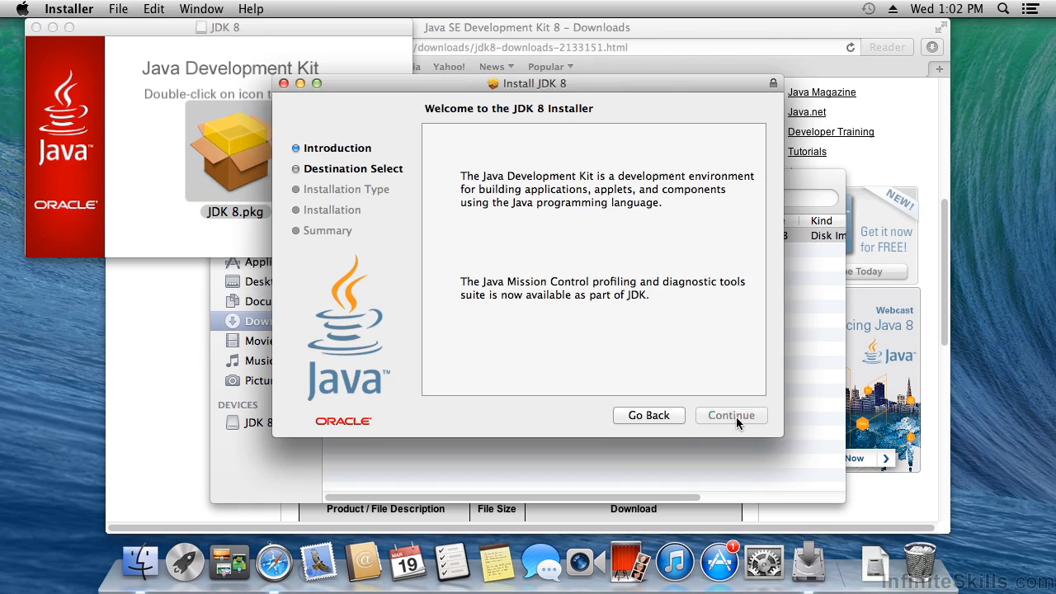
left_click(730, 415)
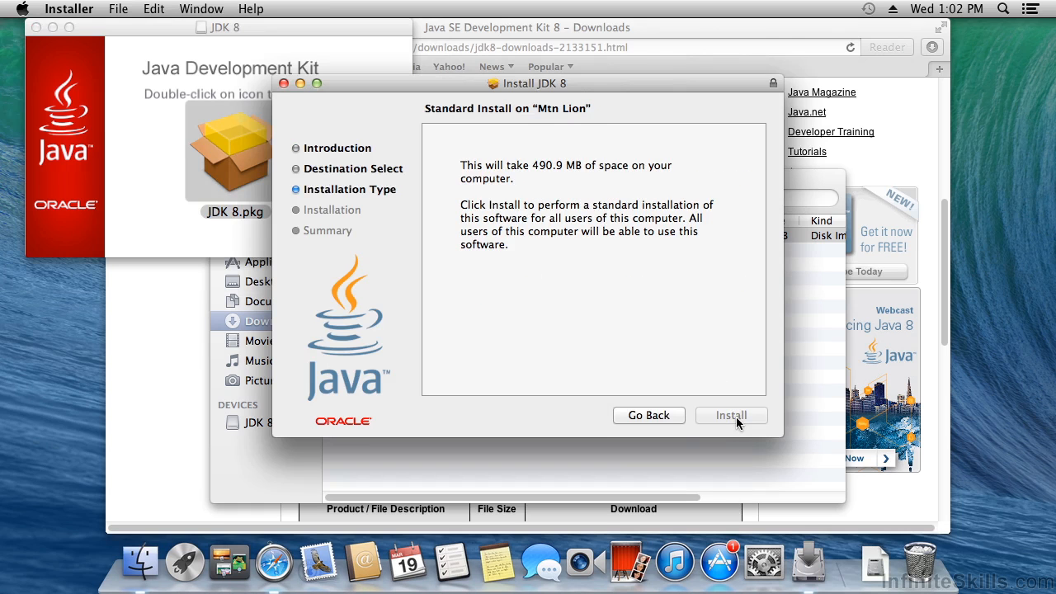
left_click(730, 415)
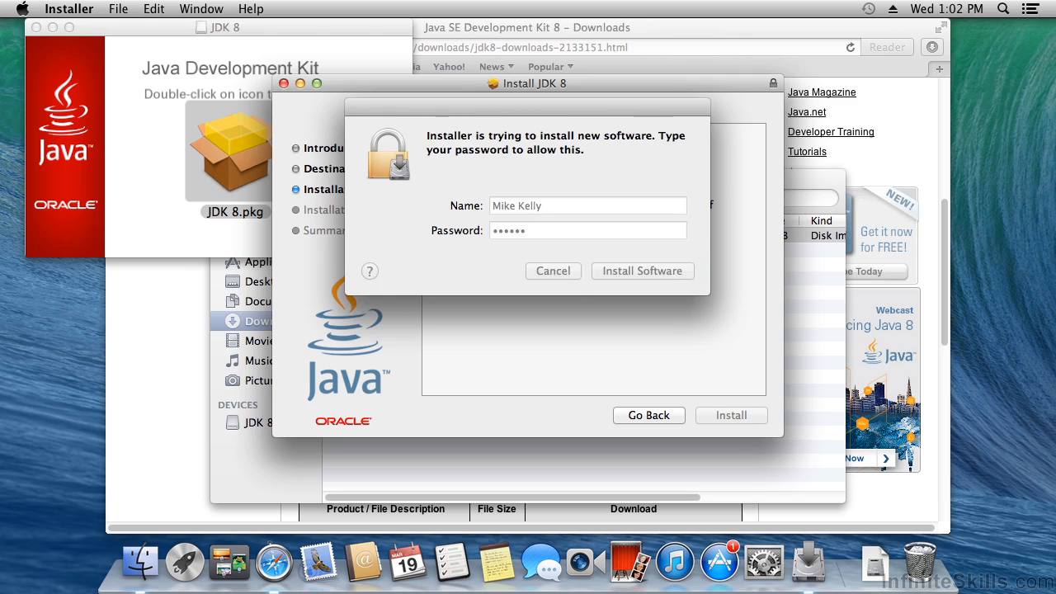
left_click(642, 270)
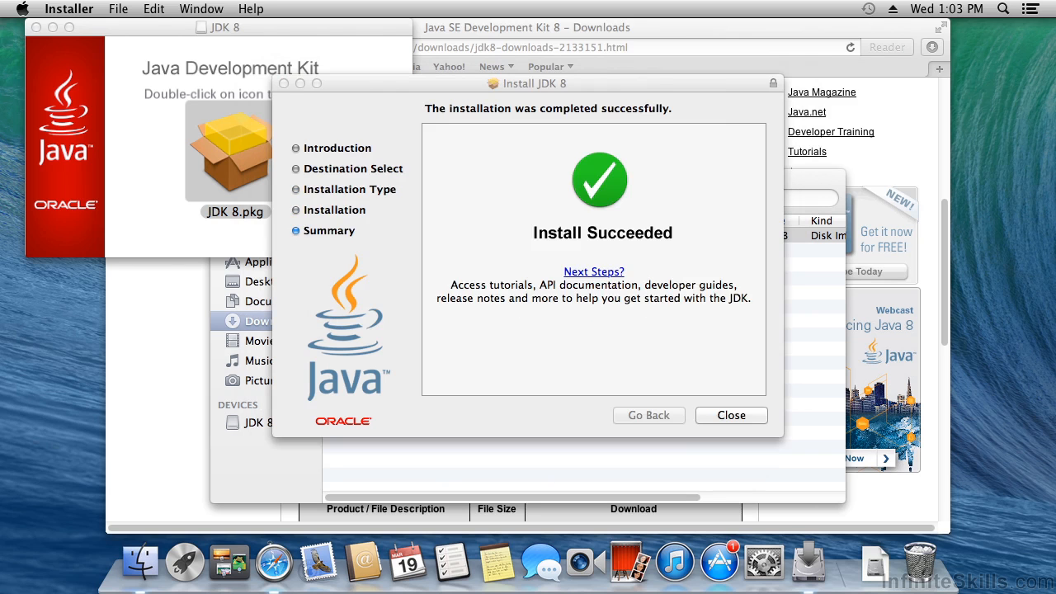
left_click(729, 415)
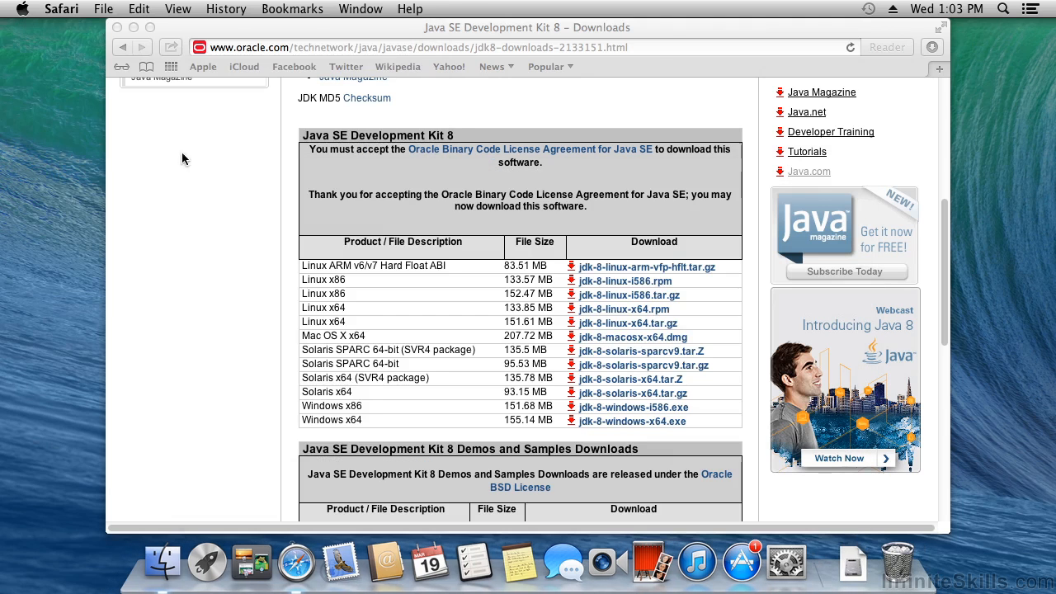
Open the Utilities folder from Finder's Go menu and launch Terminal.
left_click(61, 9)
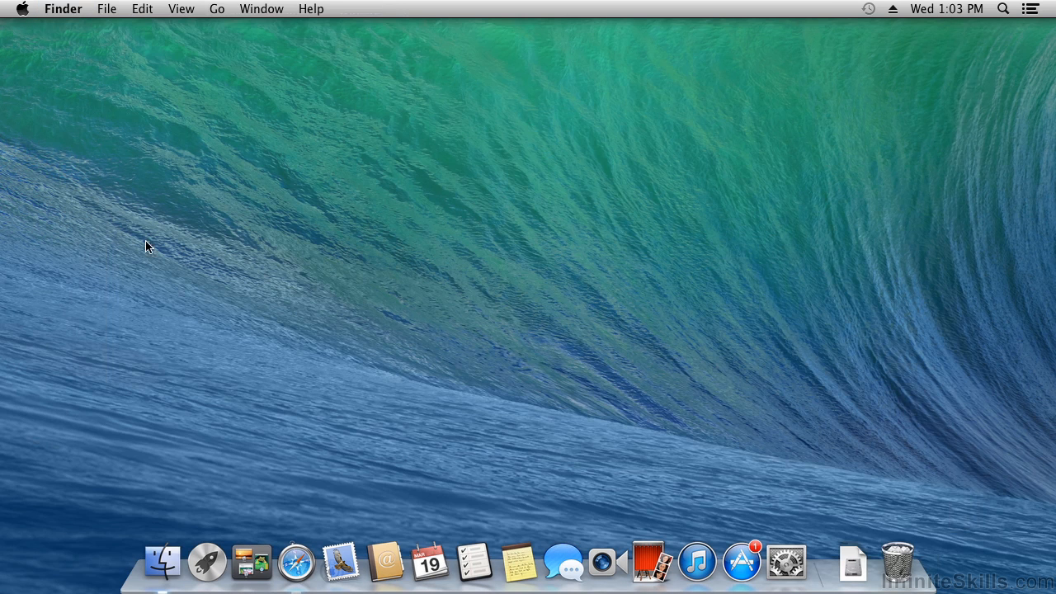
mouse_move(543, 257)
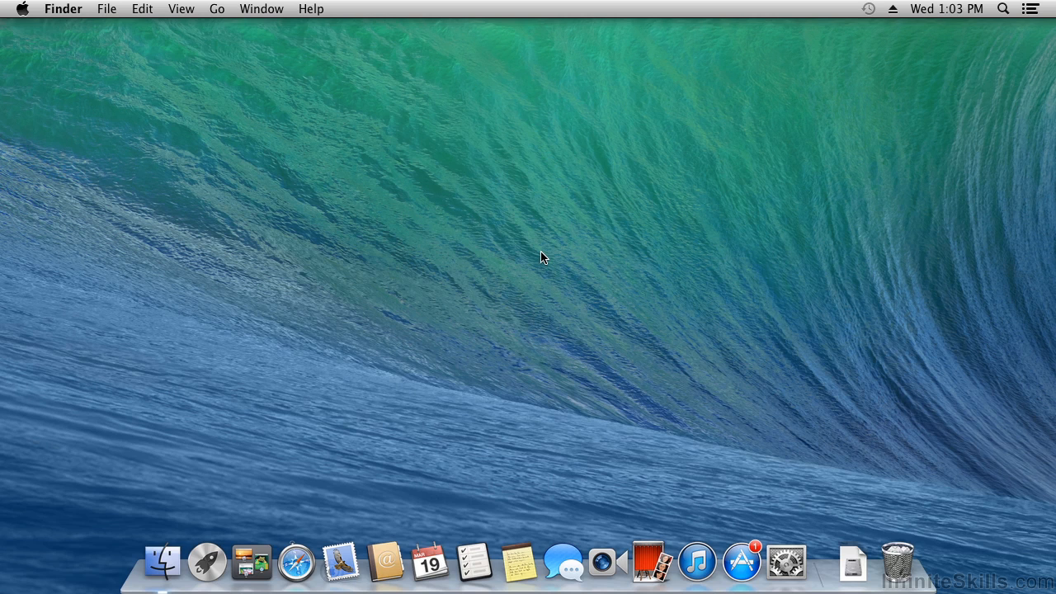
mouse_move(222, 59)
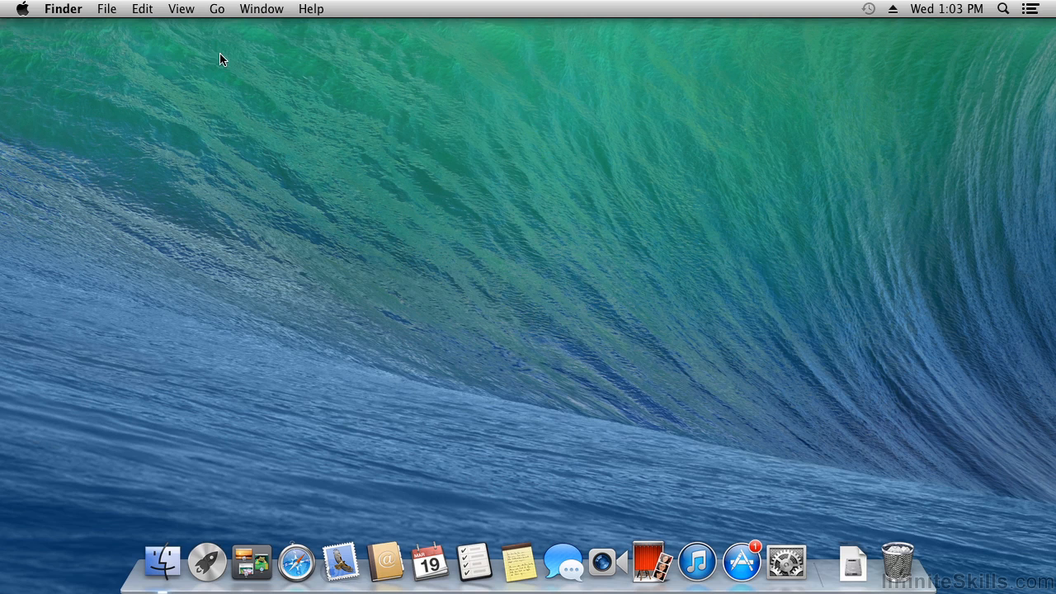
left_click(217, 9)
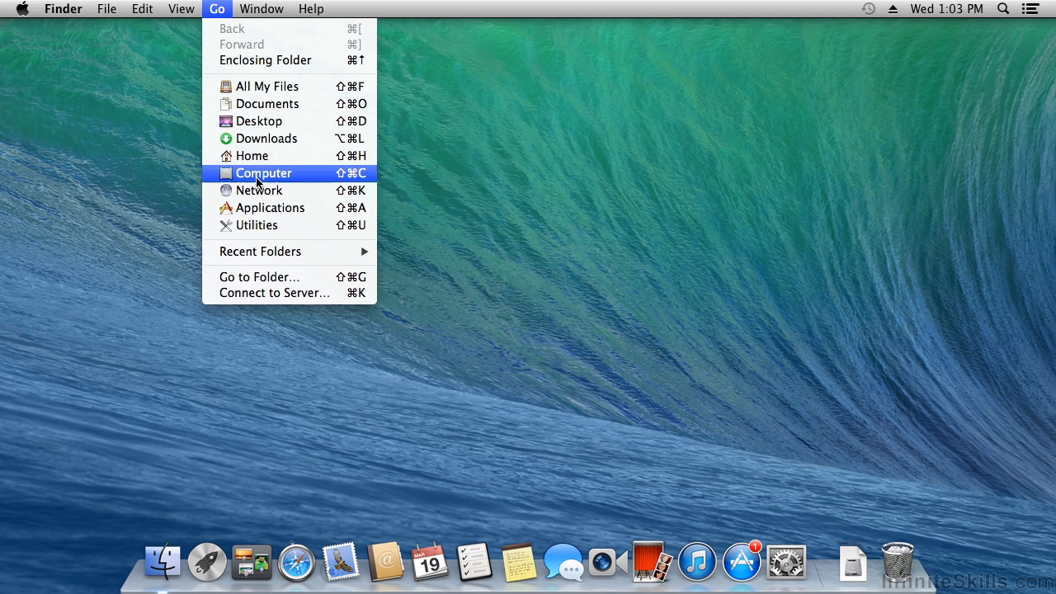
left_click(259, 226)
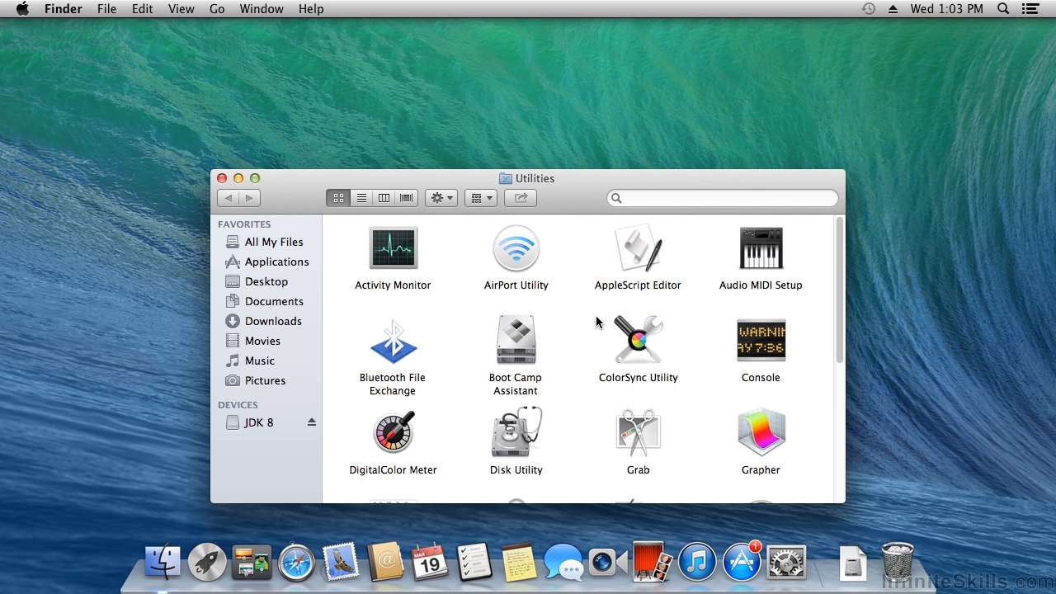
scroll("down", 3)
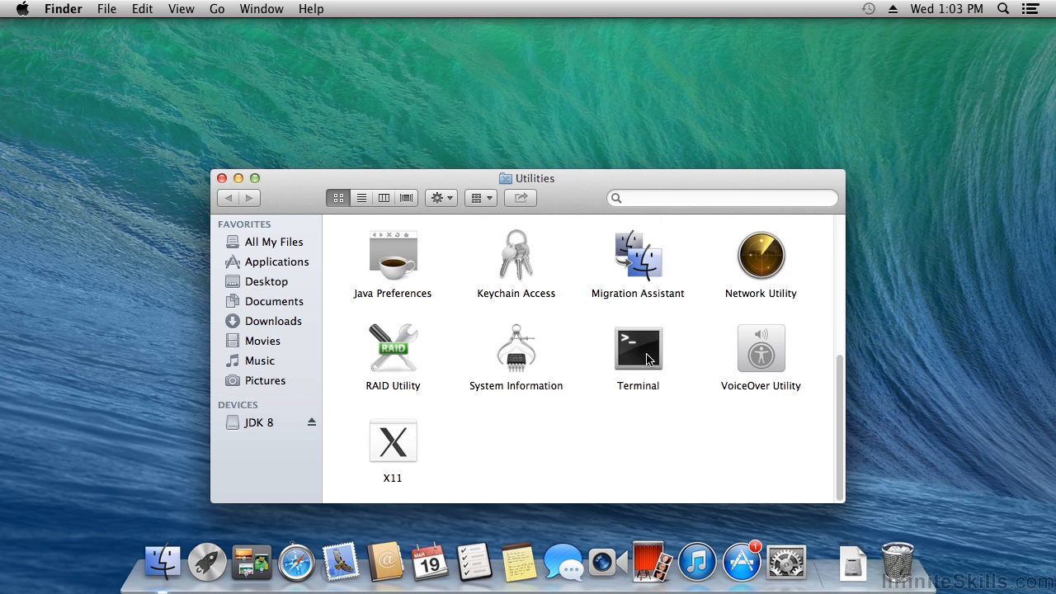
double_click(637, 347)
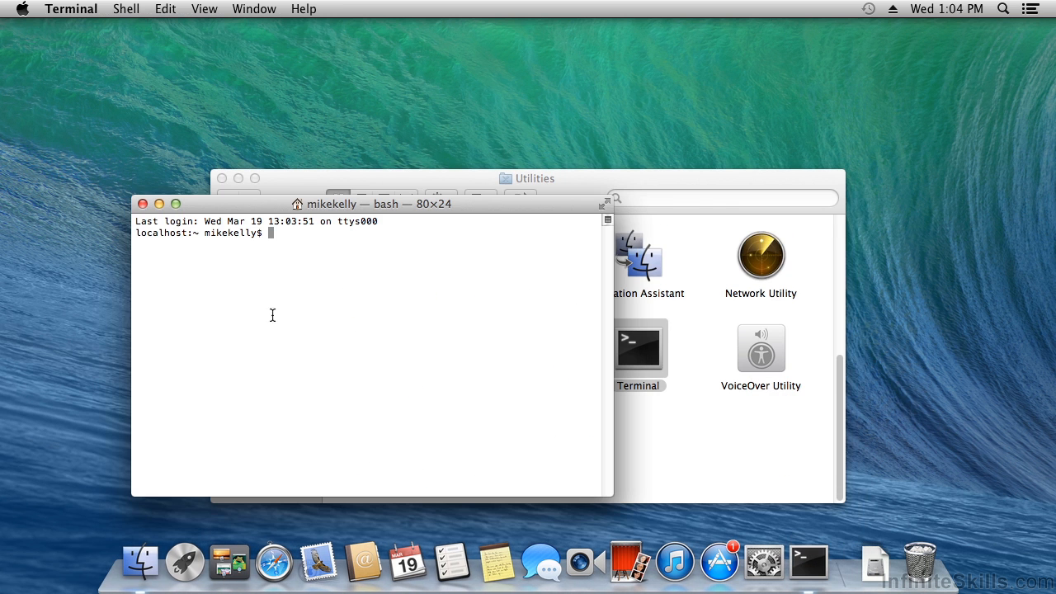
mouse_move(419, 396)
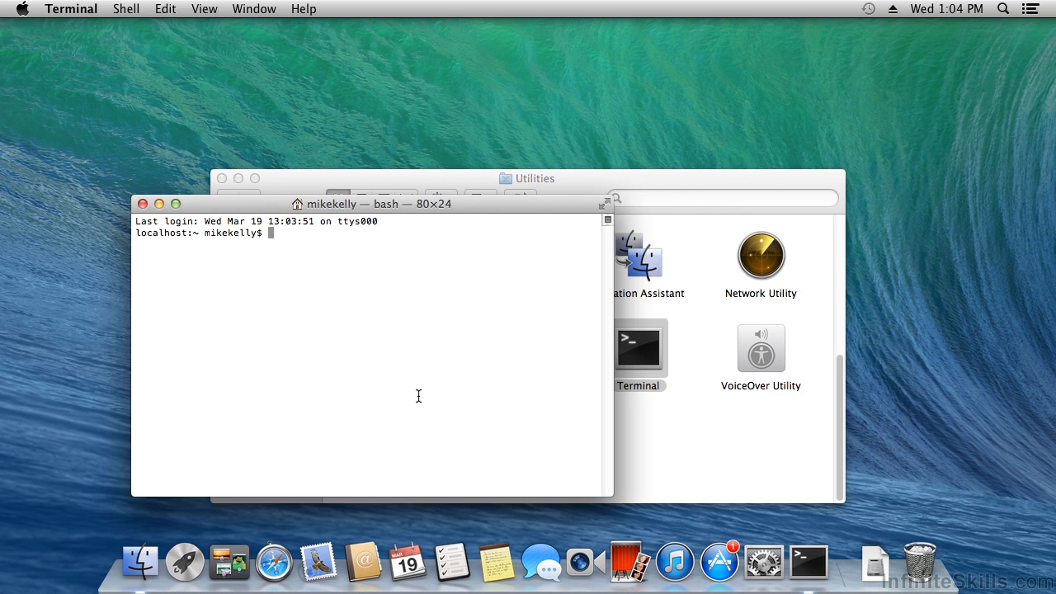
Run java -version and javac -version, both reporting 1.8.0.
type("java")
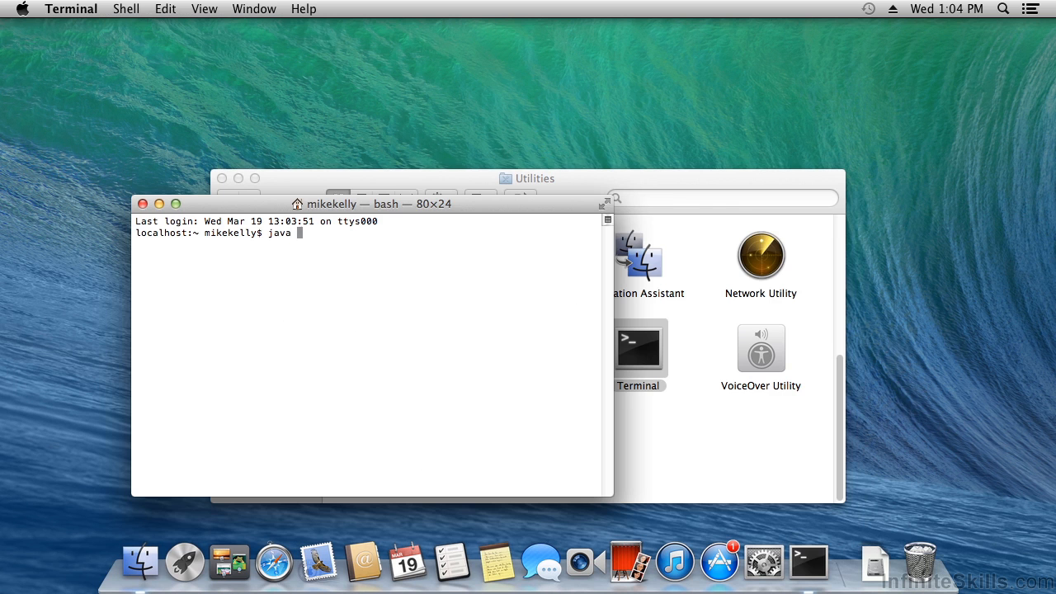
type("-version")
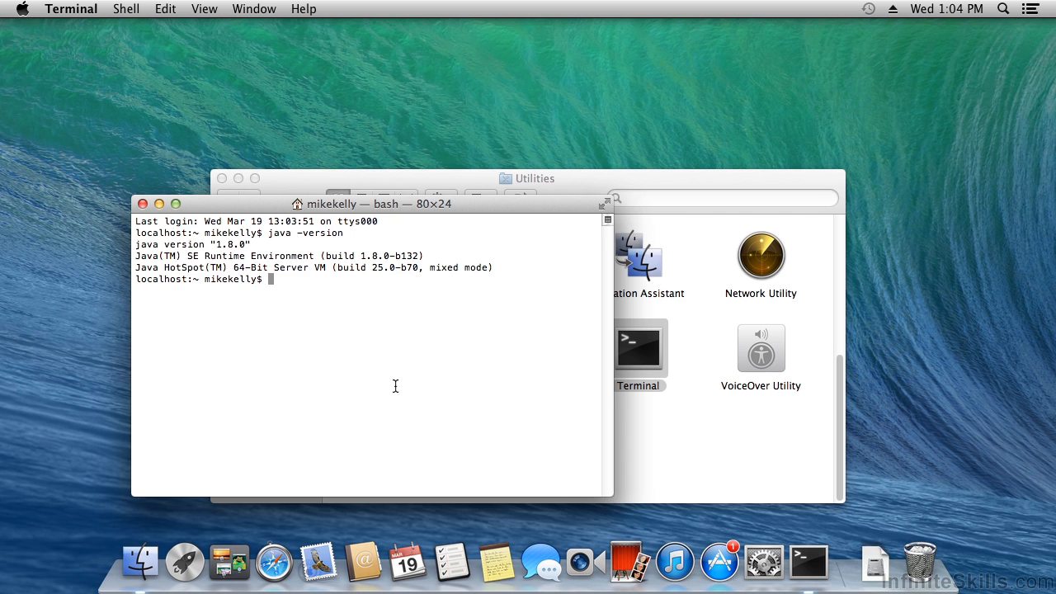
mouse_move(217, 255)
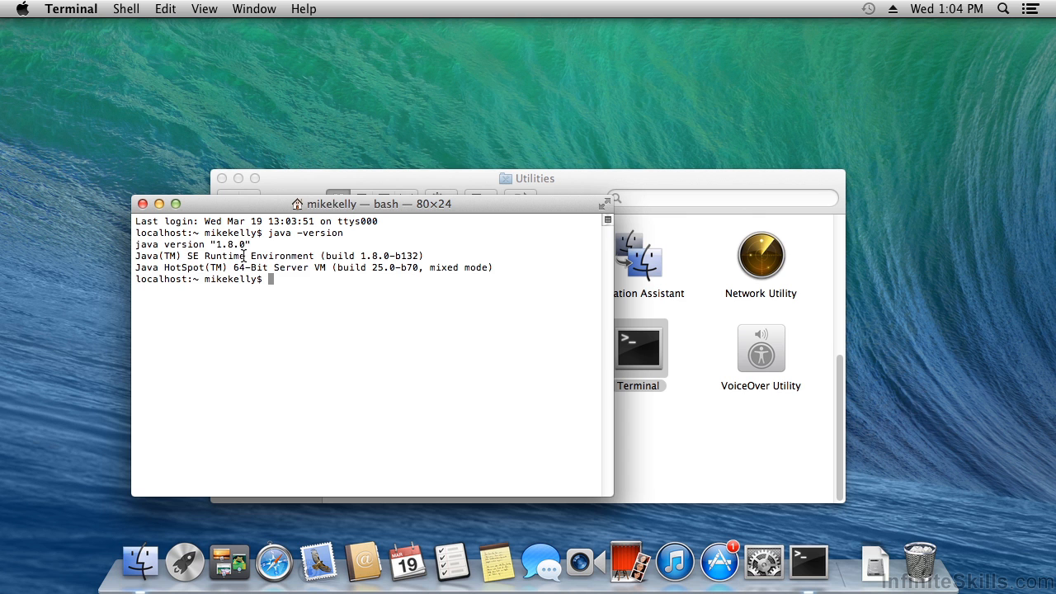
mouse_move(240, 255)
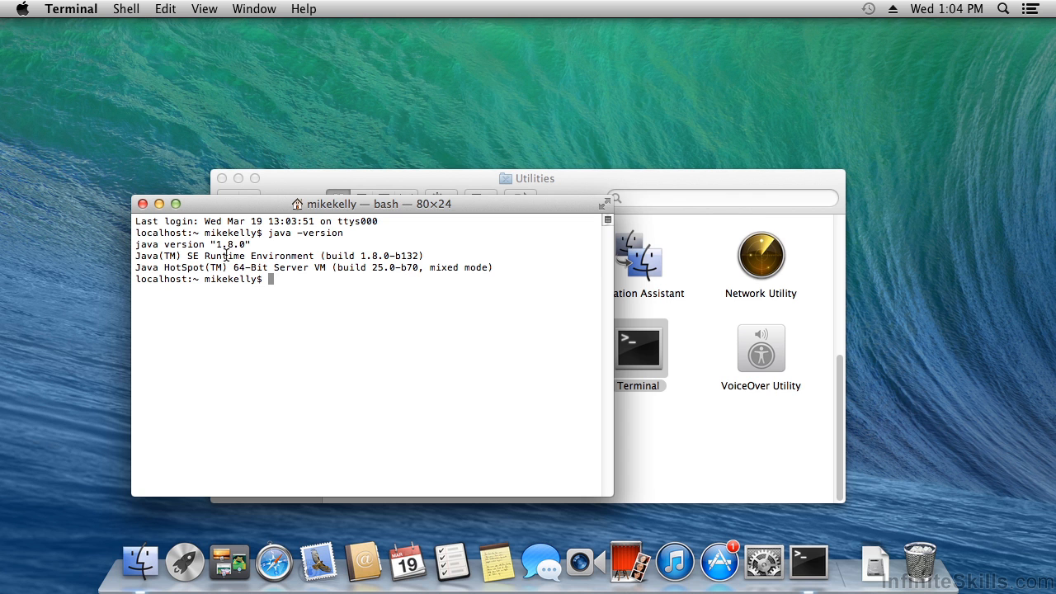
type("javac")
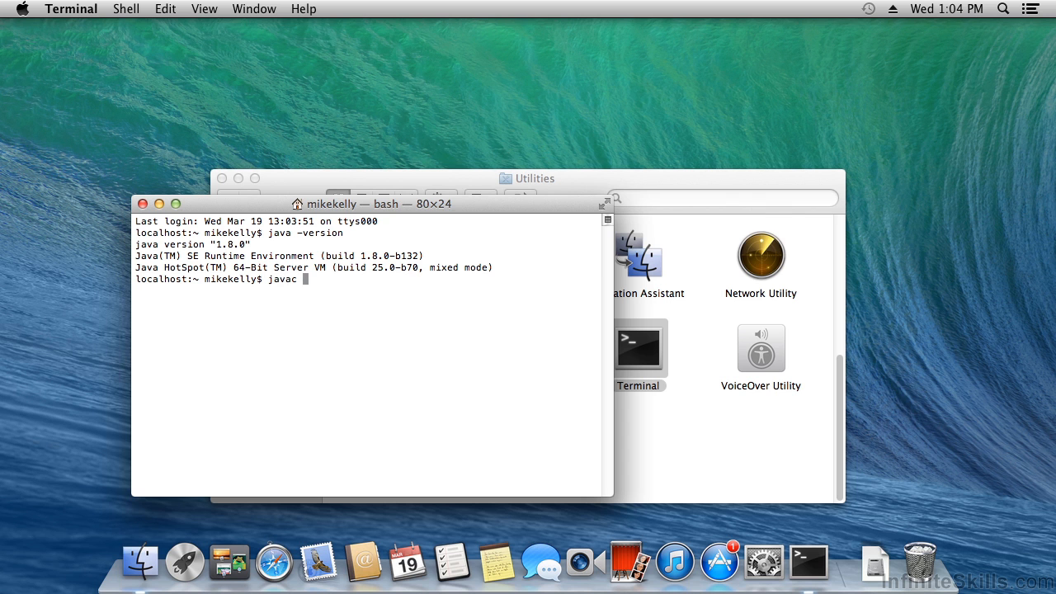
type("-version")
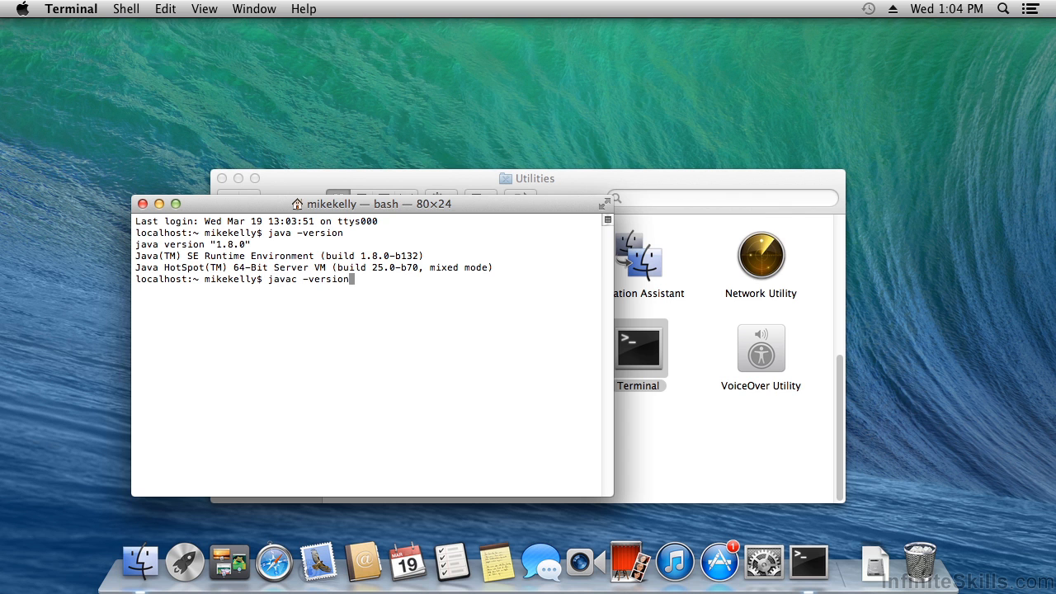
key("Return")
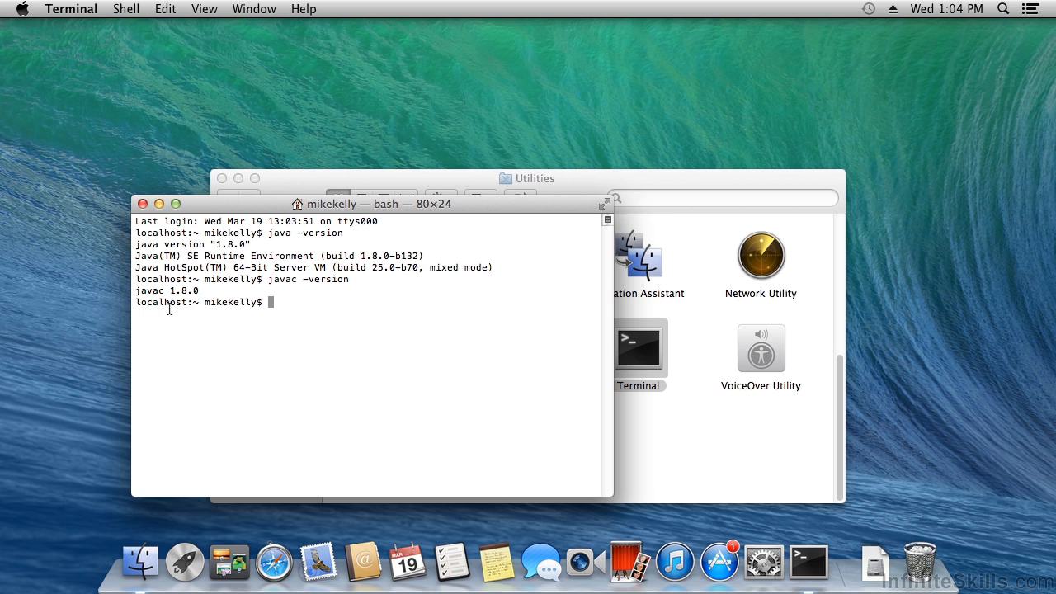
mouse_move(217, 298)
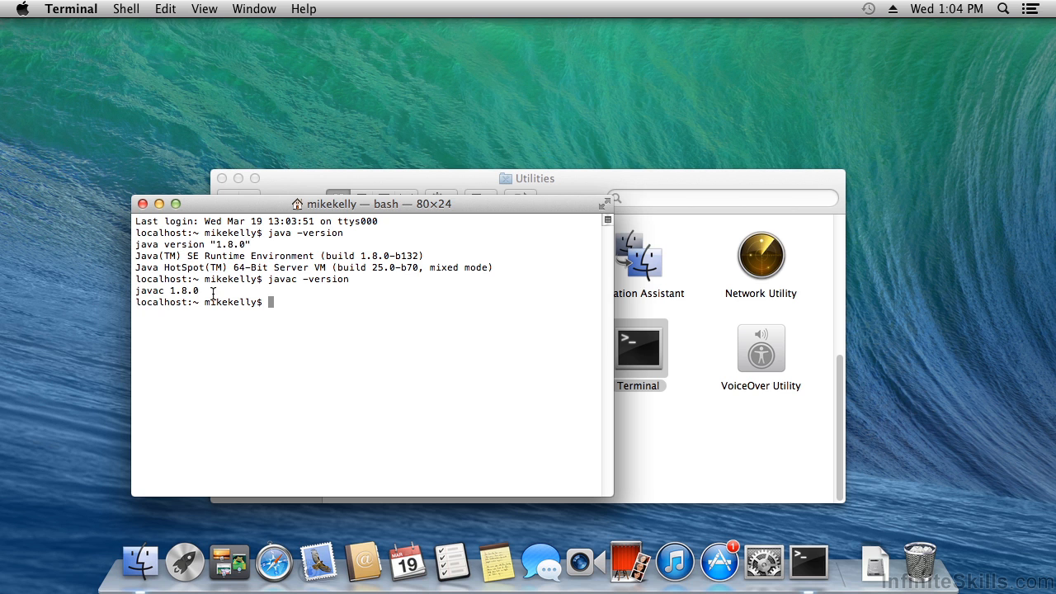
mouse_move(205, 304)
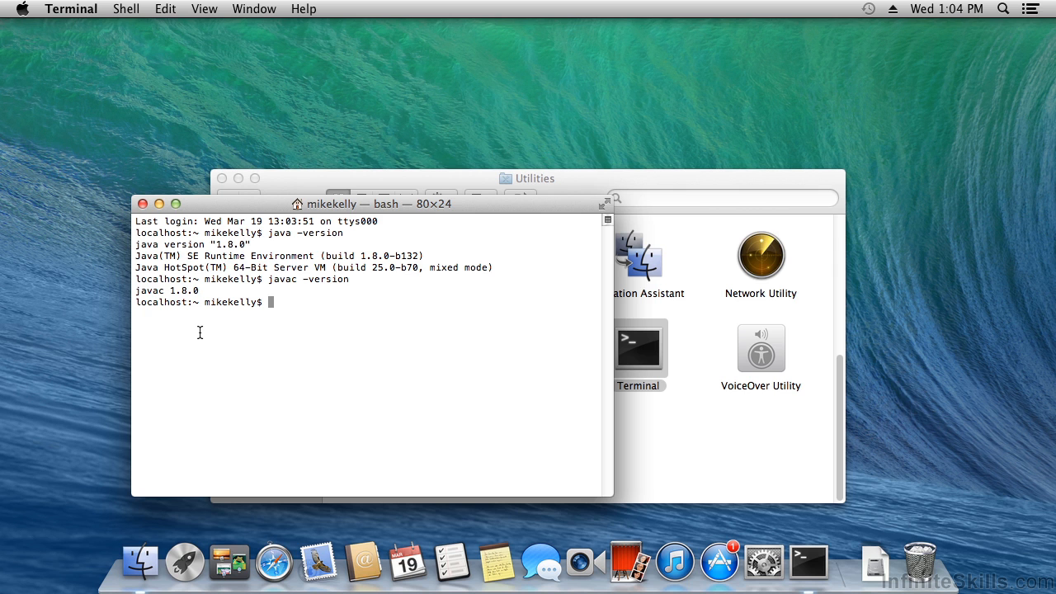
mouse_move(239, 463)
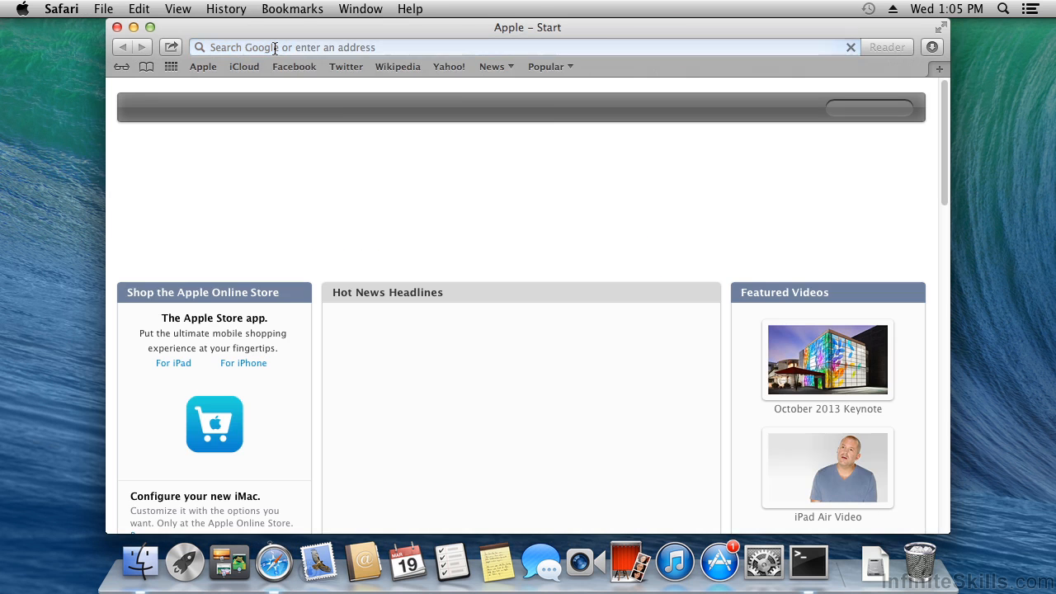
type("w")
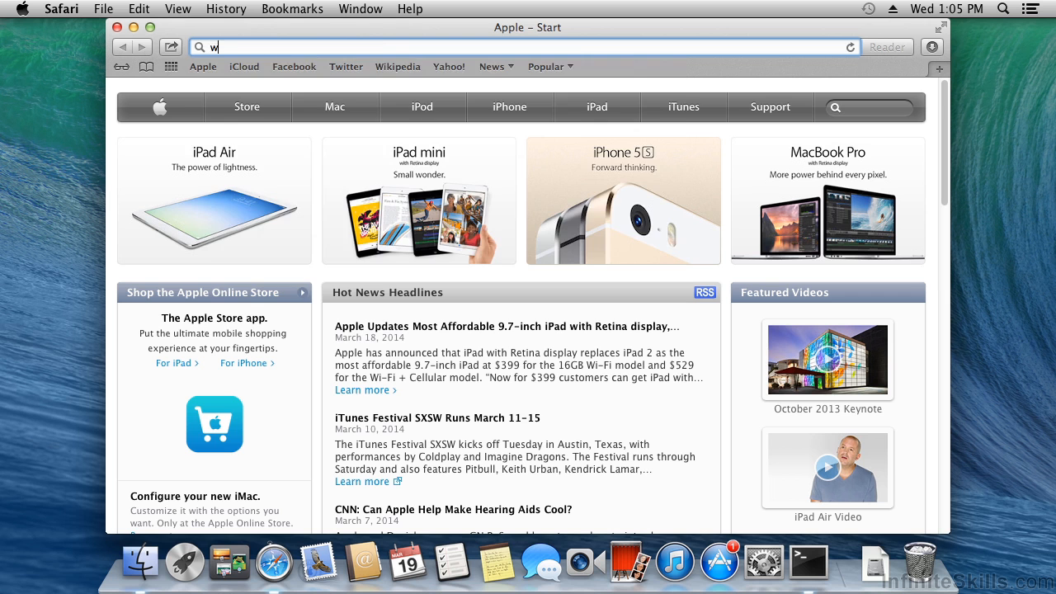
type("ww.eclipse.org")
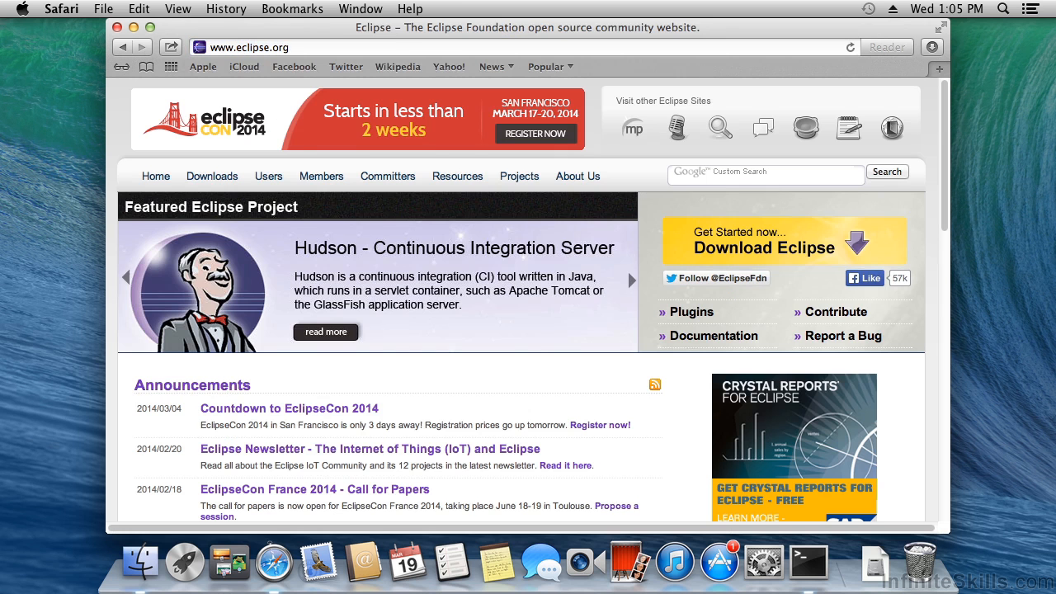
mouse_move(782, 256)
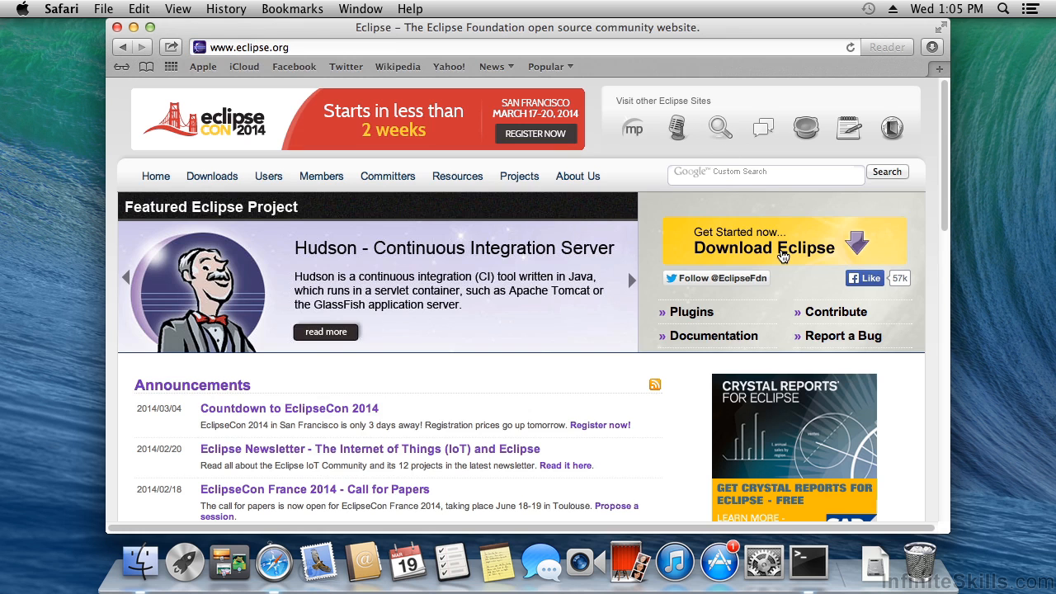
left_click(763, 248)
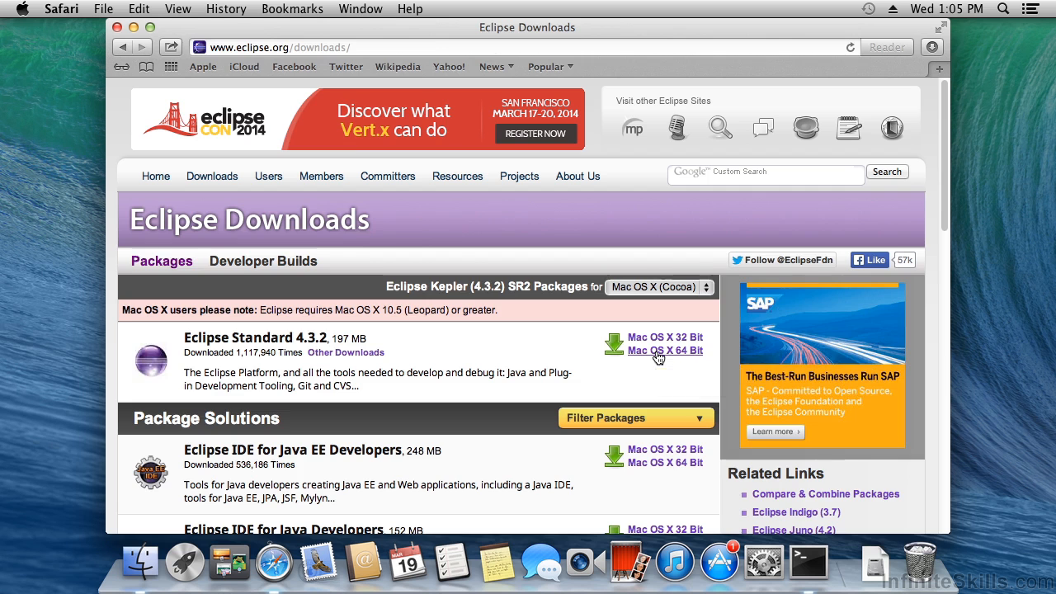
left_click(665, 350)
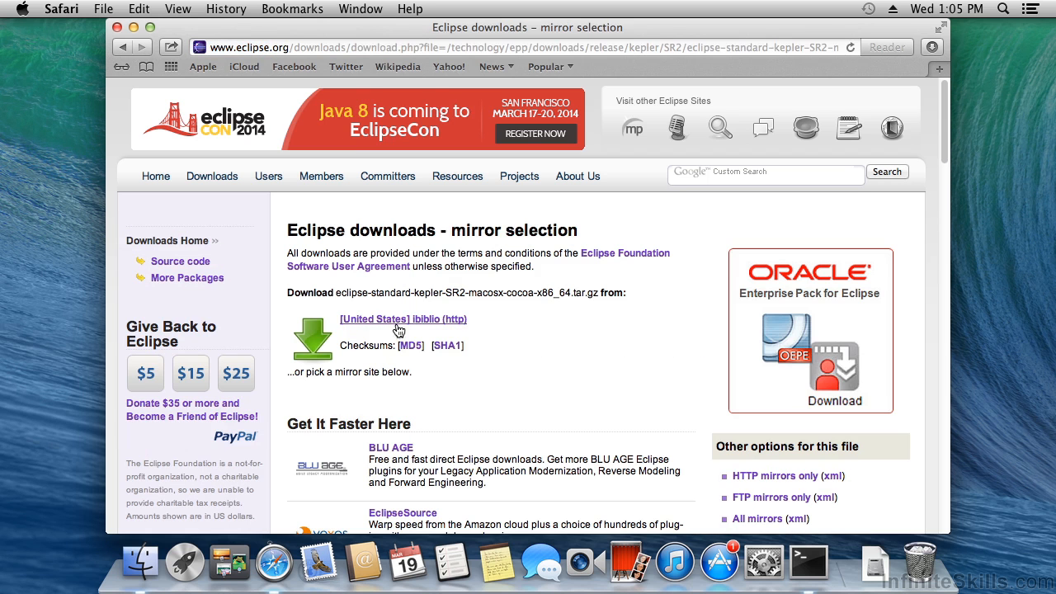
mouse_move(396, 326)
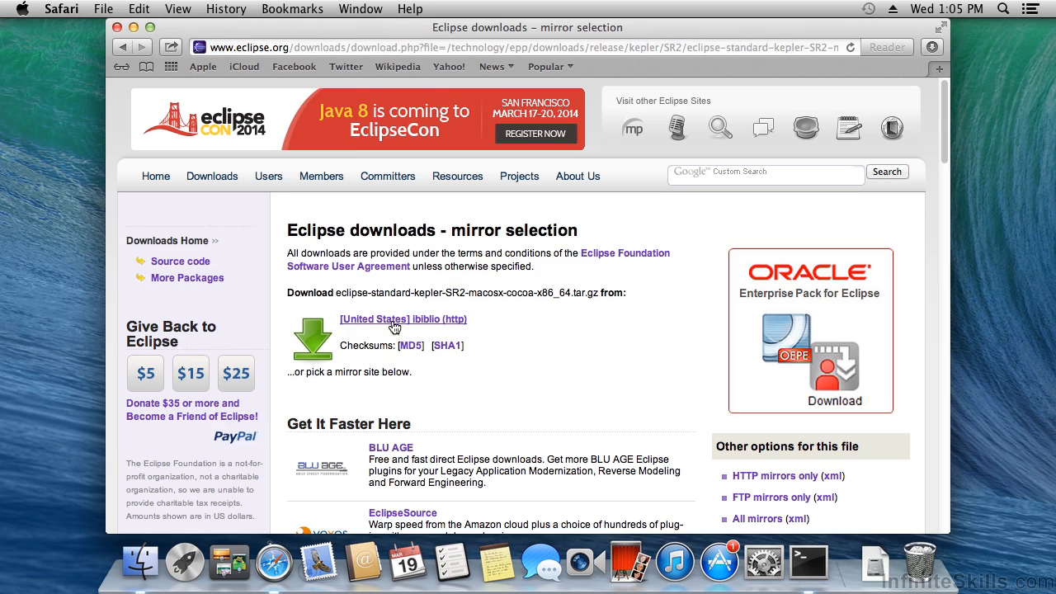
left_click(389, 329)
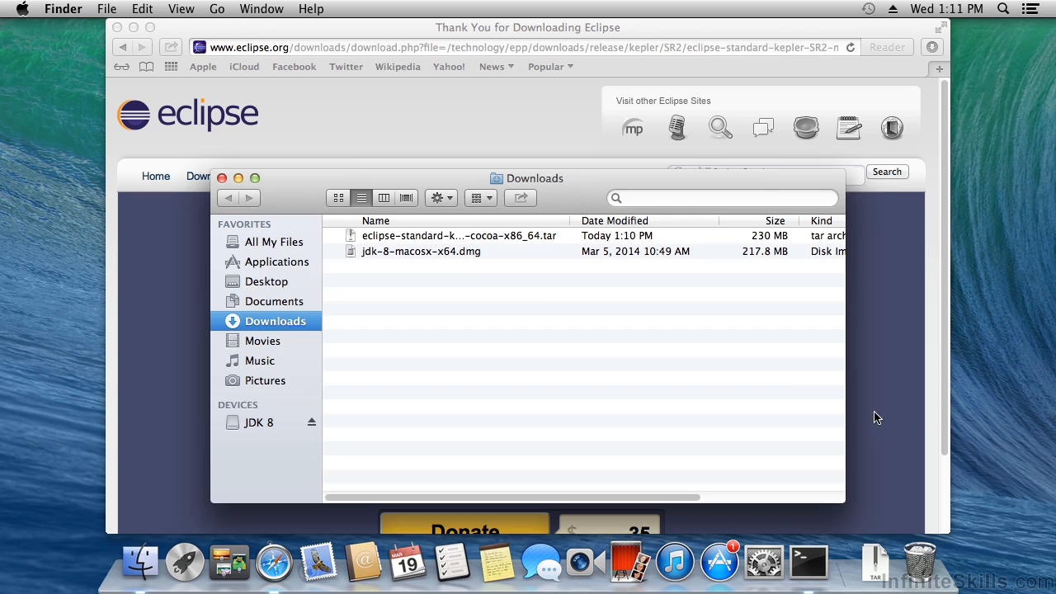
mouse_move(466, 272)
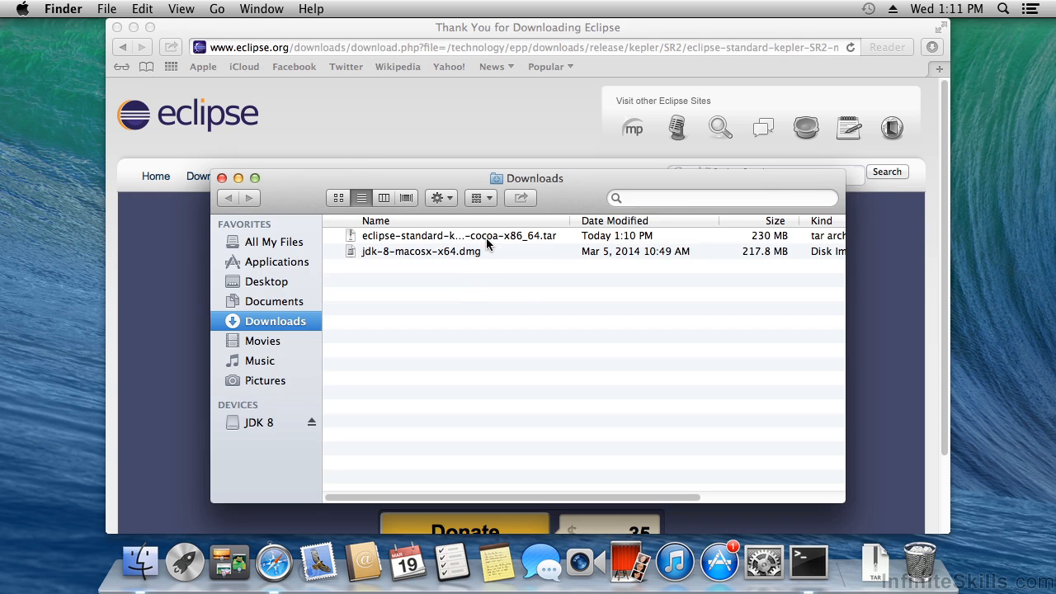
Extract the Eclipse tar archive, move the eclipse folder into Applications, and view Applications.
double_click(458, 235)
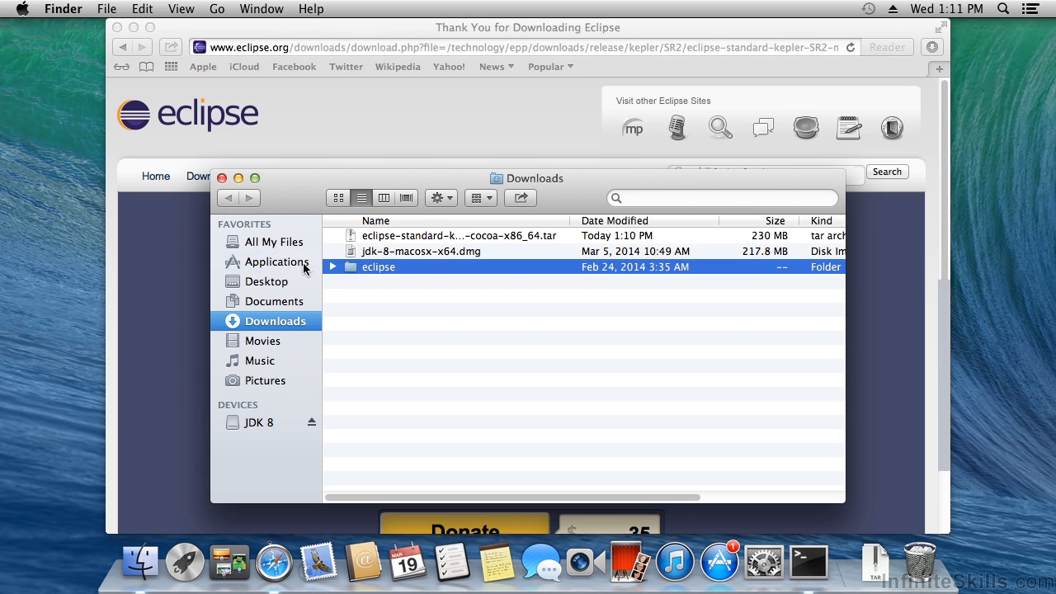
left_click(277, 262)
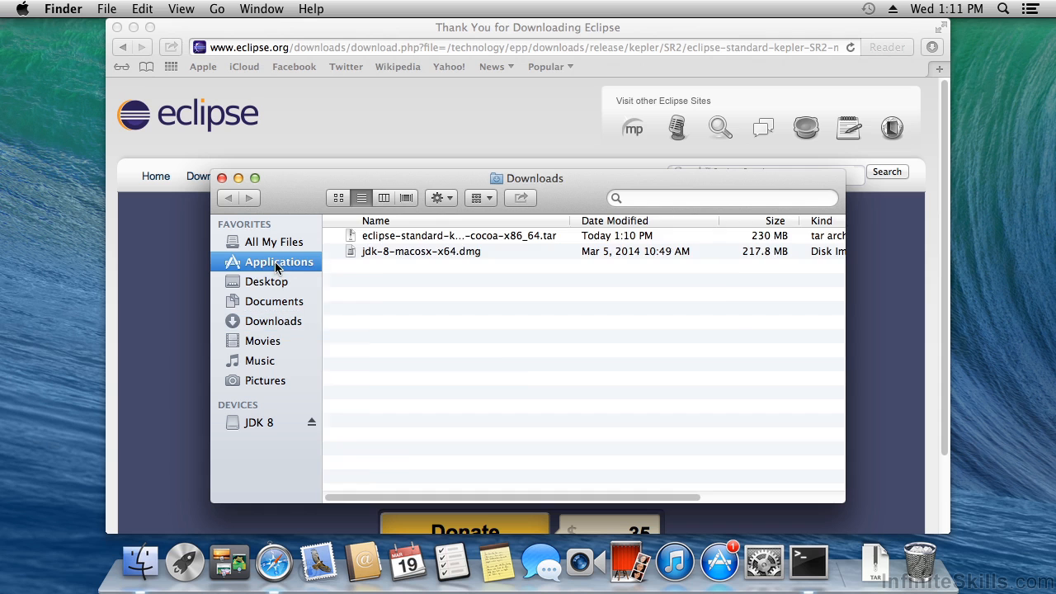
left_click(279, 261)
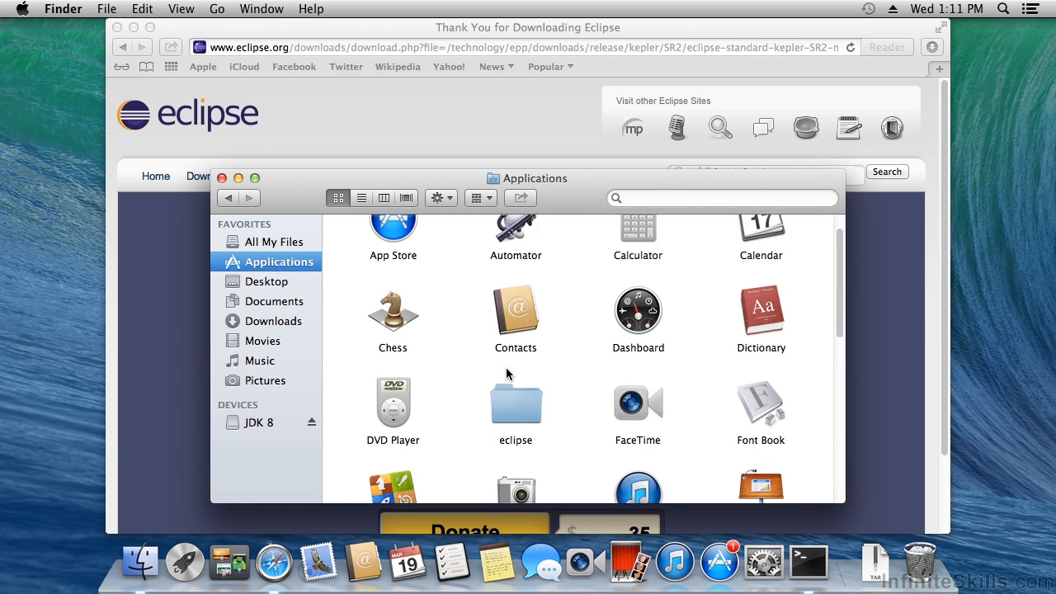
Open the eclipse folder in Applications and drag the Eclipse app icon into the Dock.
double_click(515, 404)
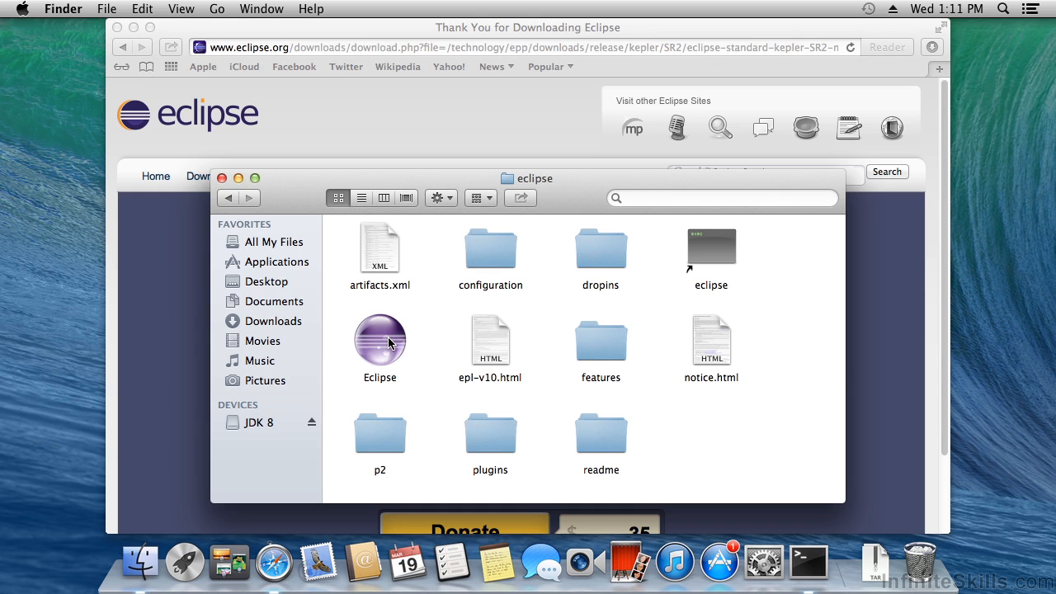
left_click(379, 339)
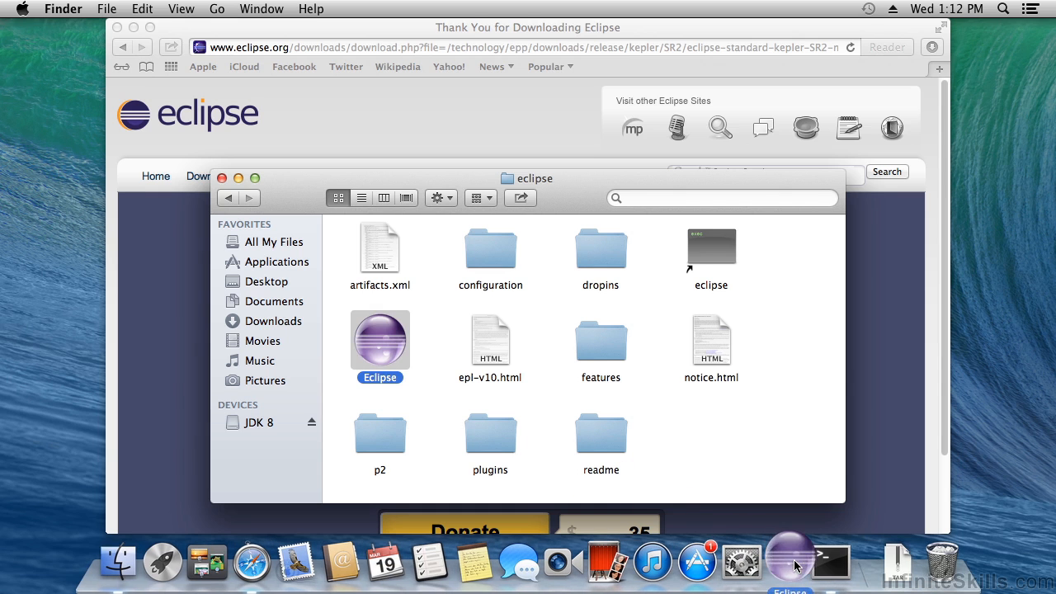
mouse_move(786, 562)
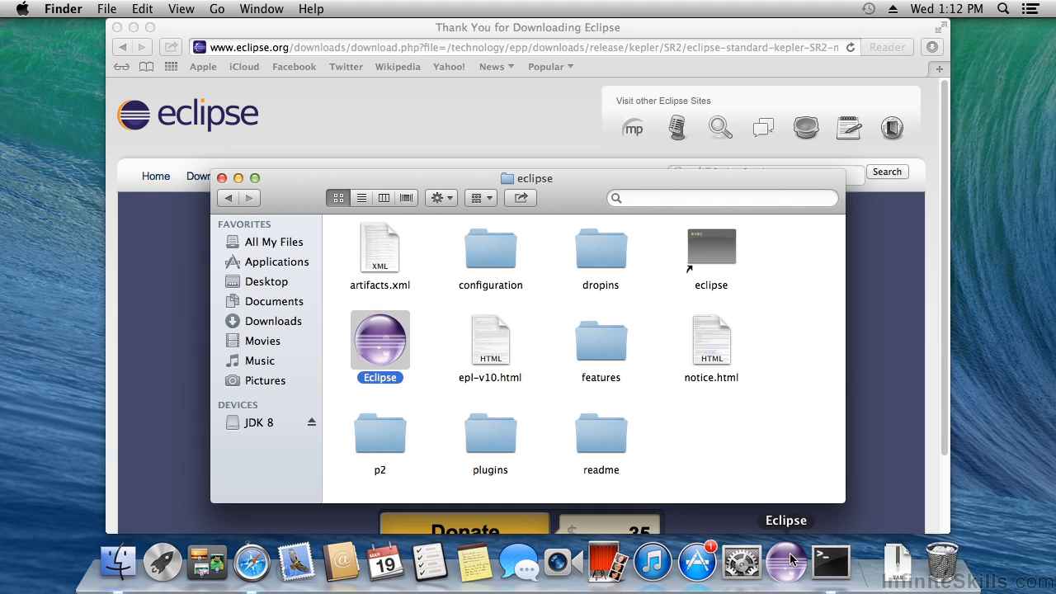
mouse_move(789, 566)
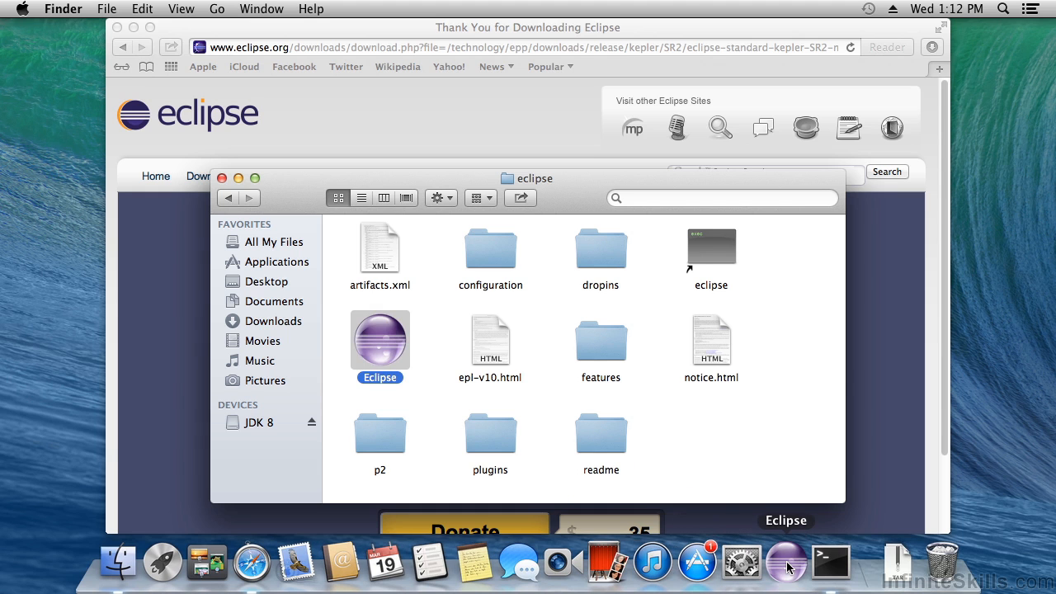